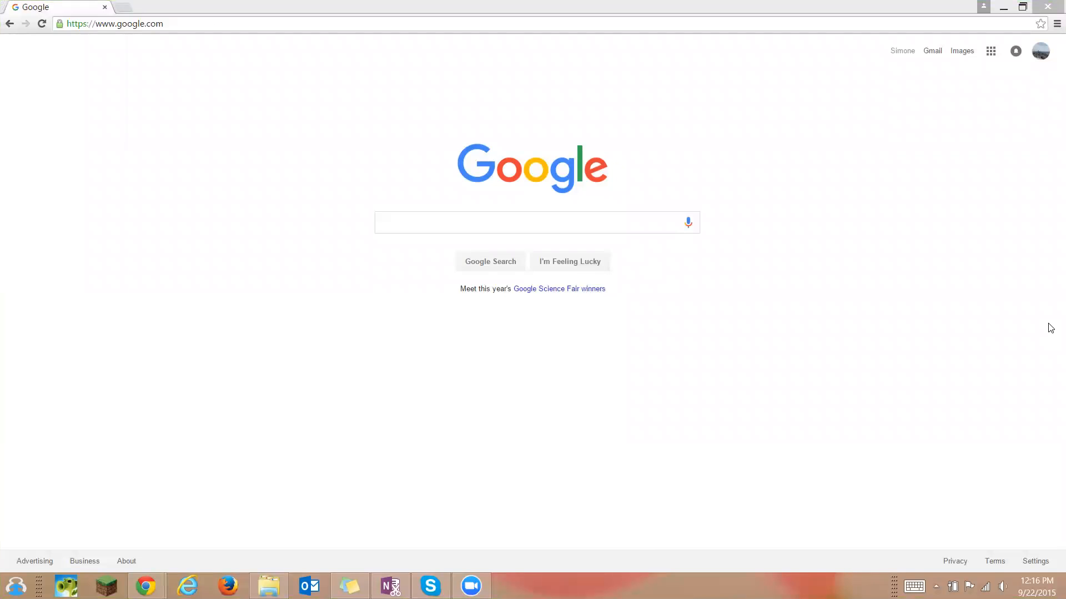
# Search Google for 'paint.net' to list its download pages
pyautogui.click(536, 222)
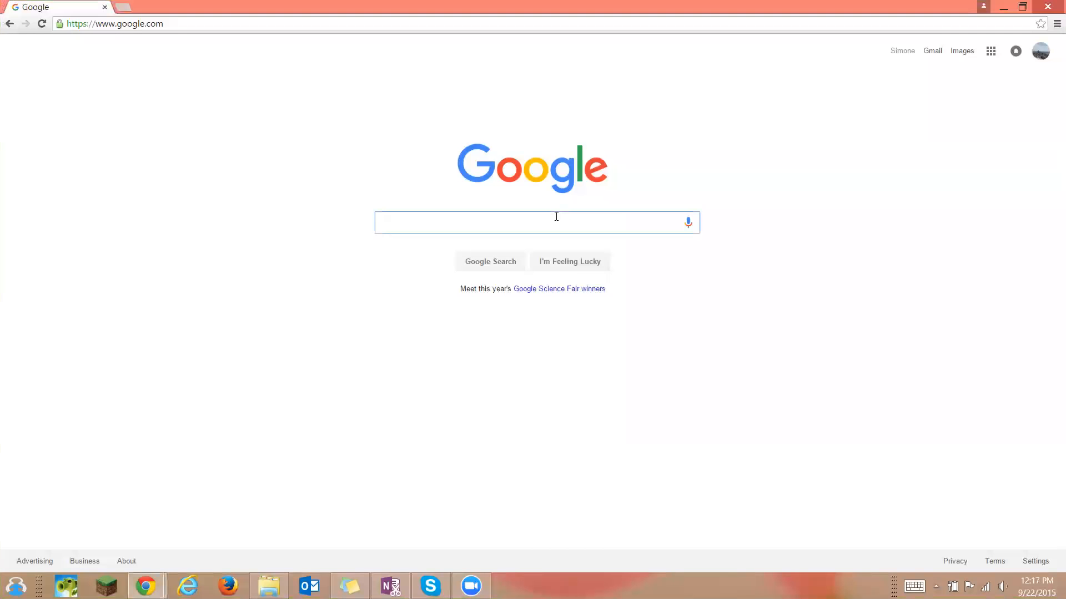
pyautogui.write('paint.net')
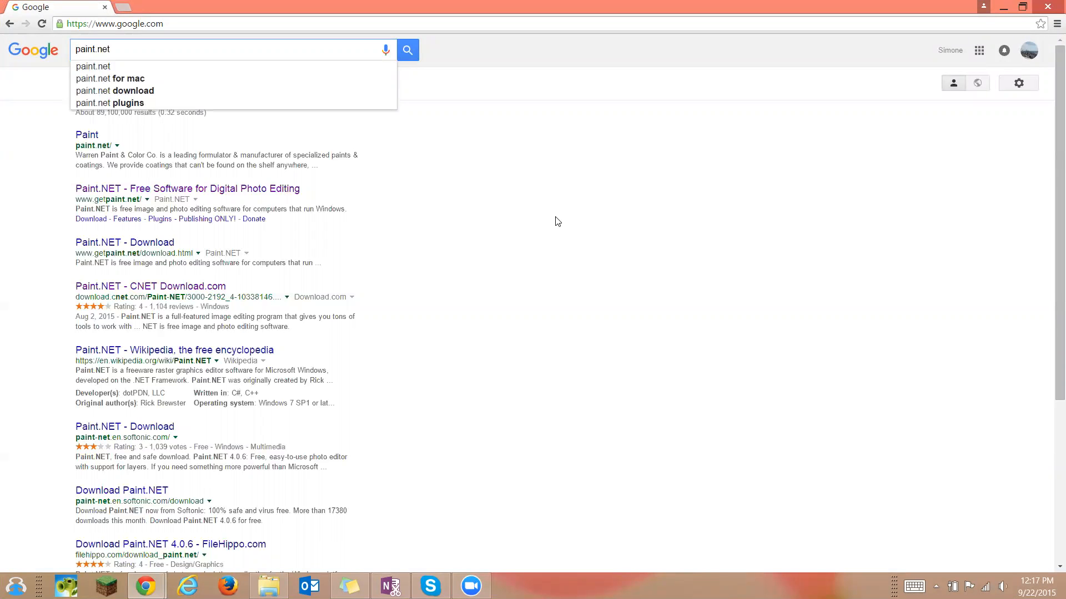
pyautogui.click(407, 49)
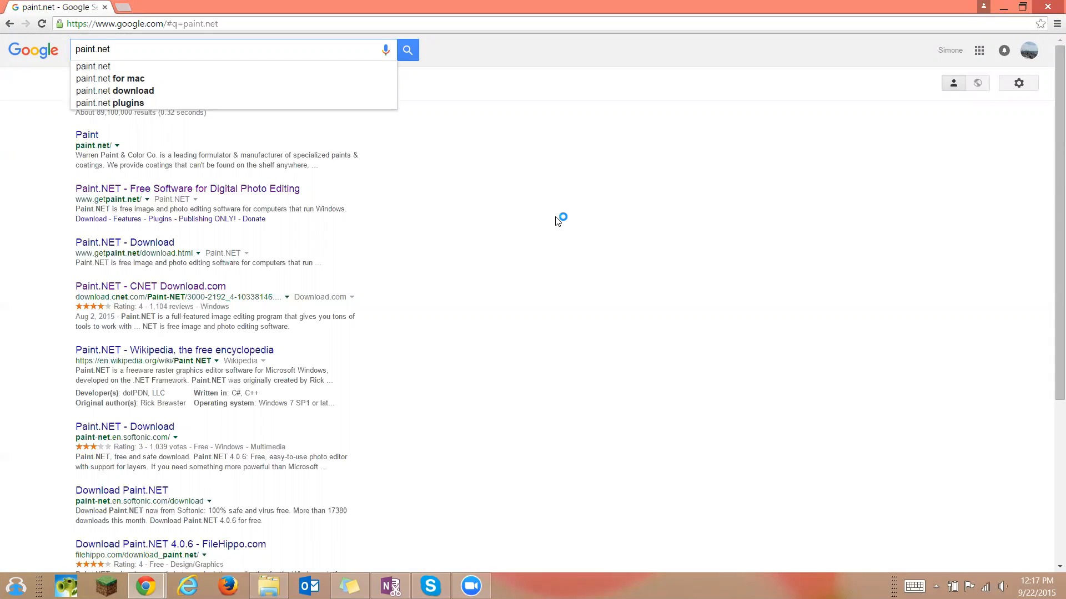
pyautogui.moveTo(557, 221)
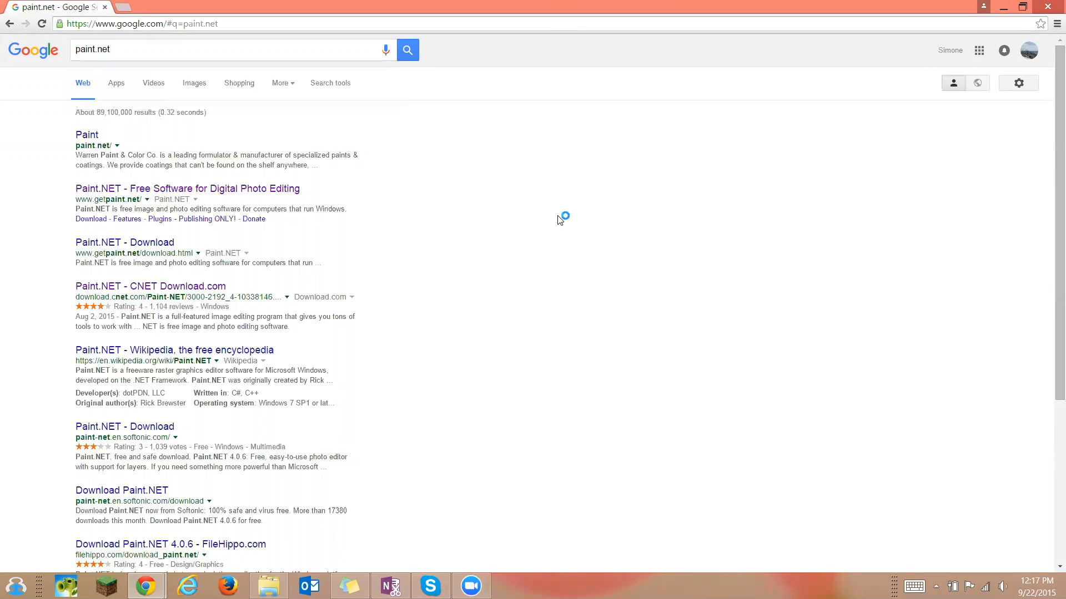
pyautogui.moveTo(137, 300)
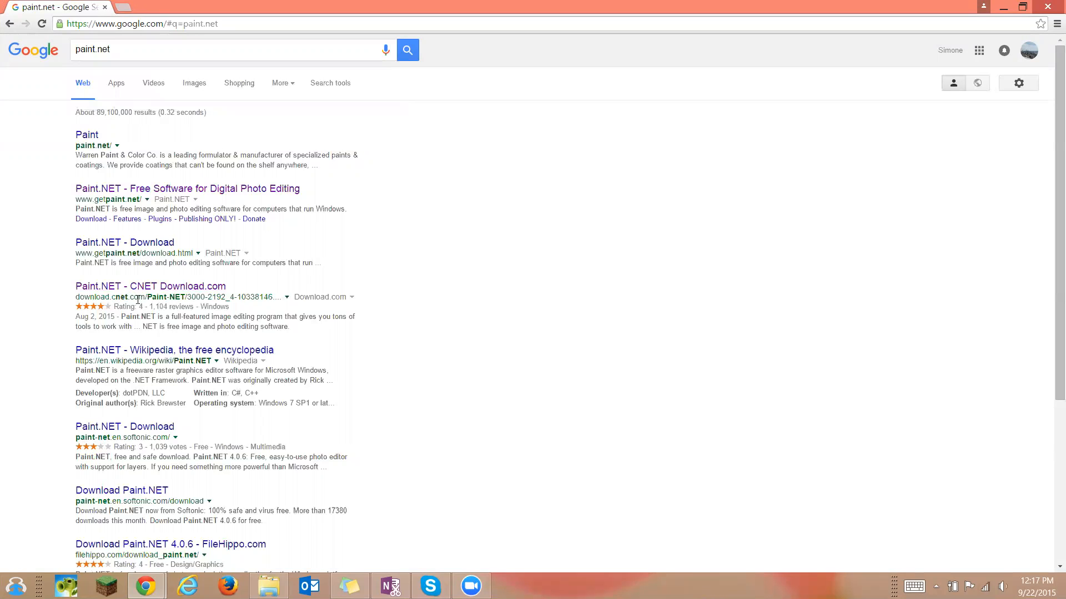
# Open Paint.NET's Download.com page and start downloading the paint.net 4.0.6 installer
pyautogui.click(150, 286)
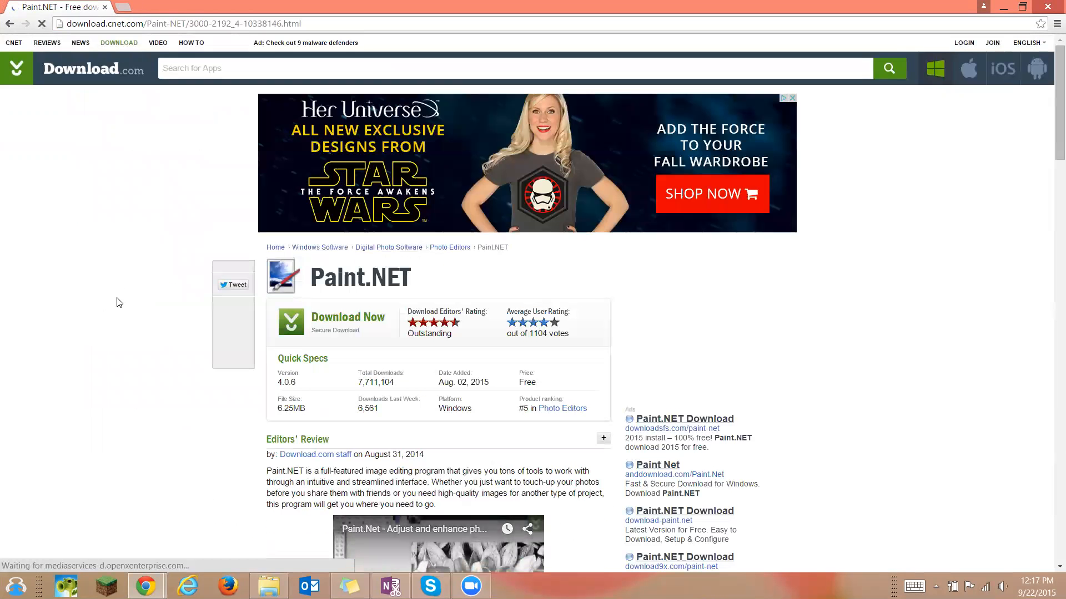
pyautogui.scroll(3)
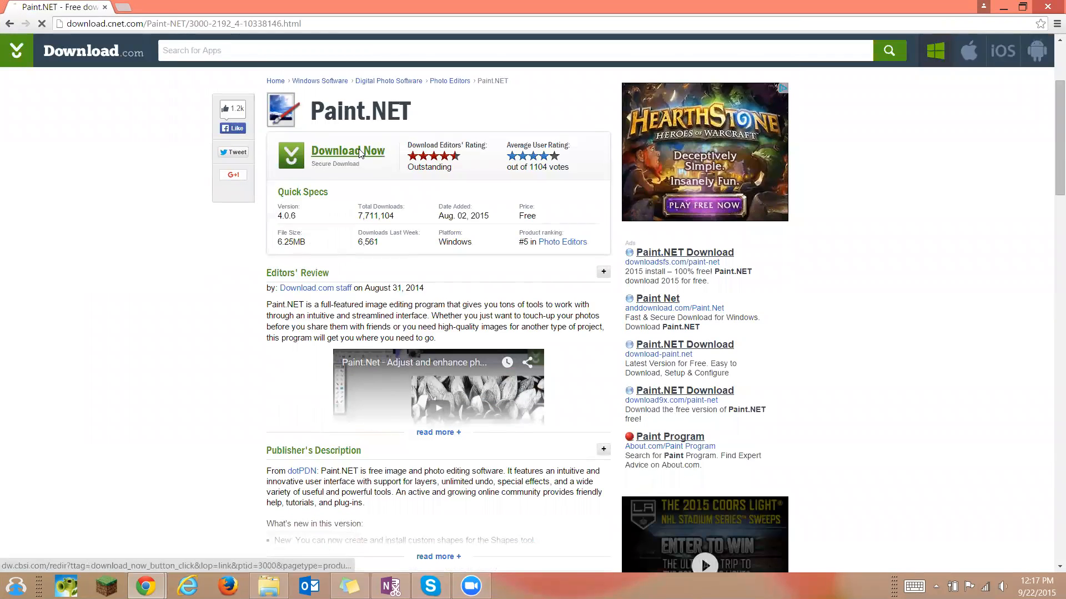
pyautogui.click(347, 150)
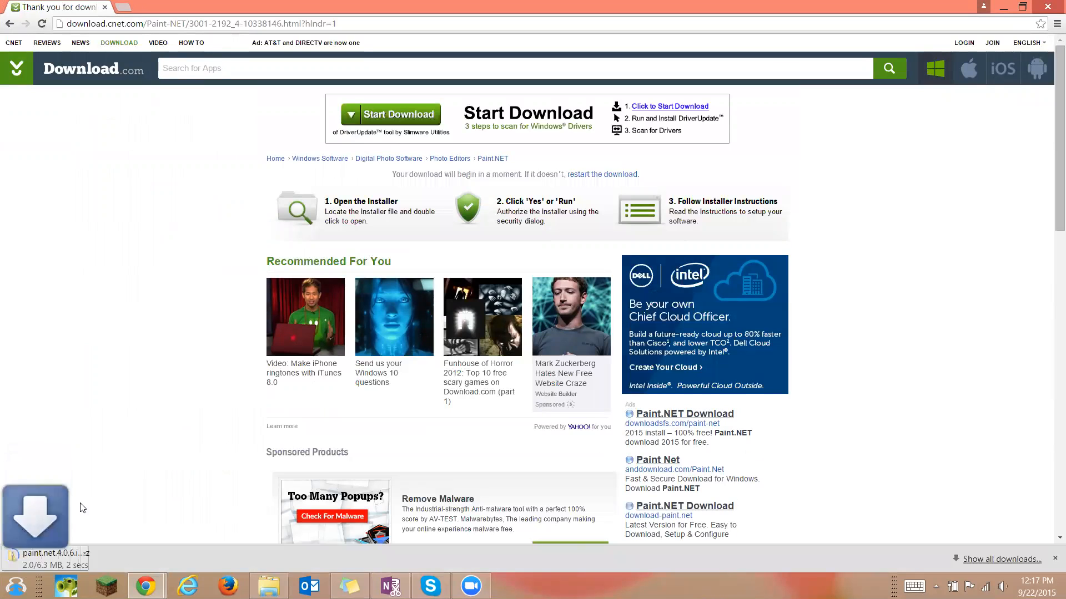
pyautogui.moveTo(67, 560)
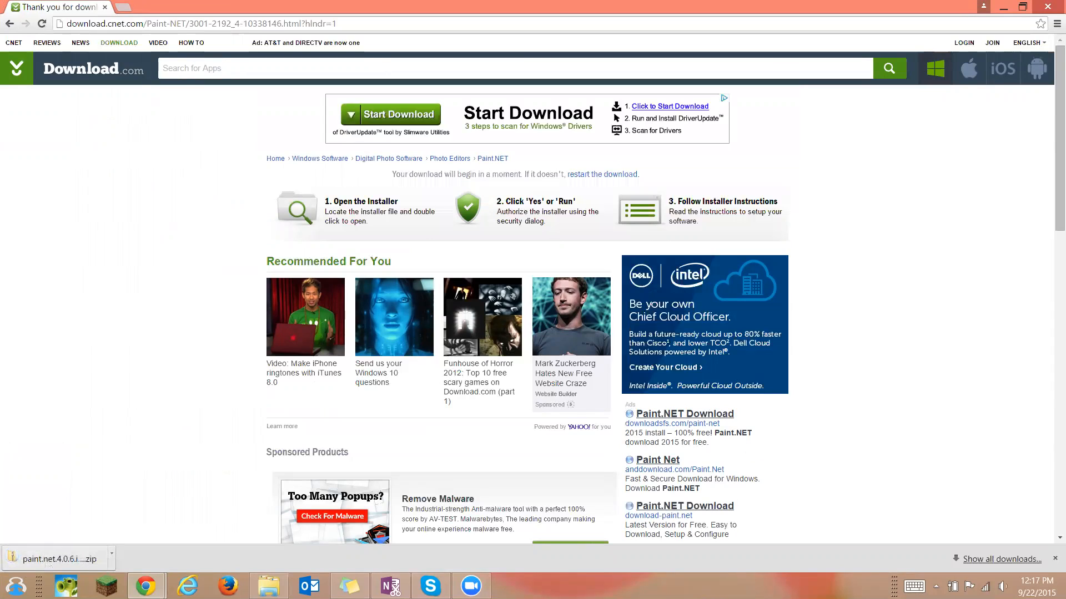
# Launch paint.net from the Windows Start menu to get a blank canvas
pyautogui.click(15, 584)
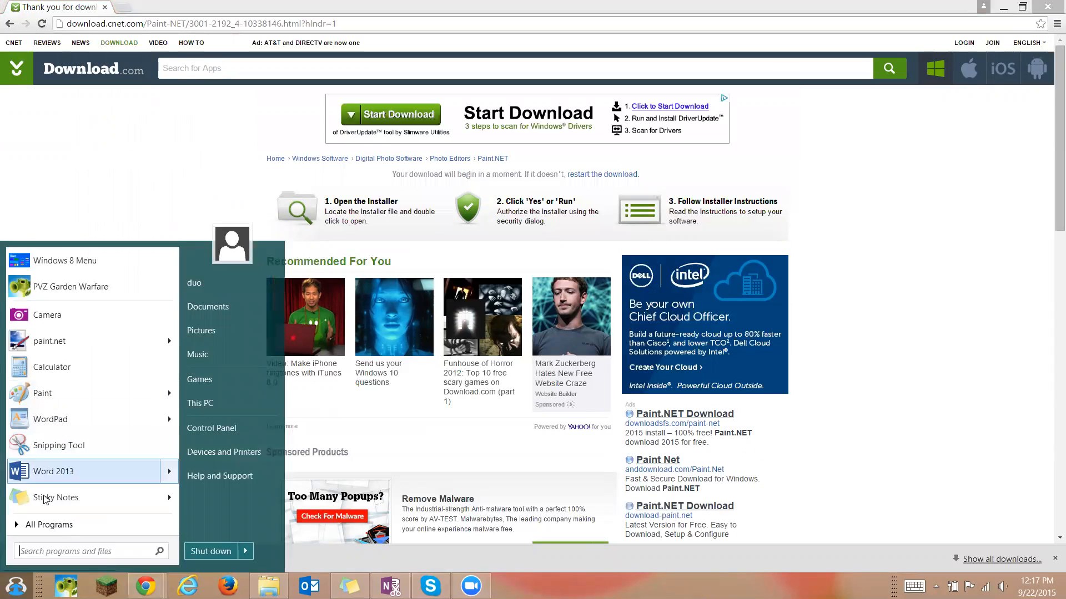
pyautogui.click(49, 340)
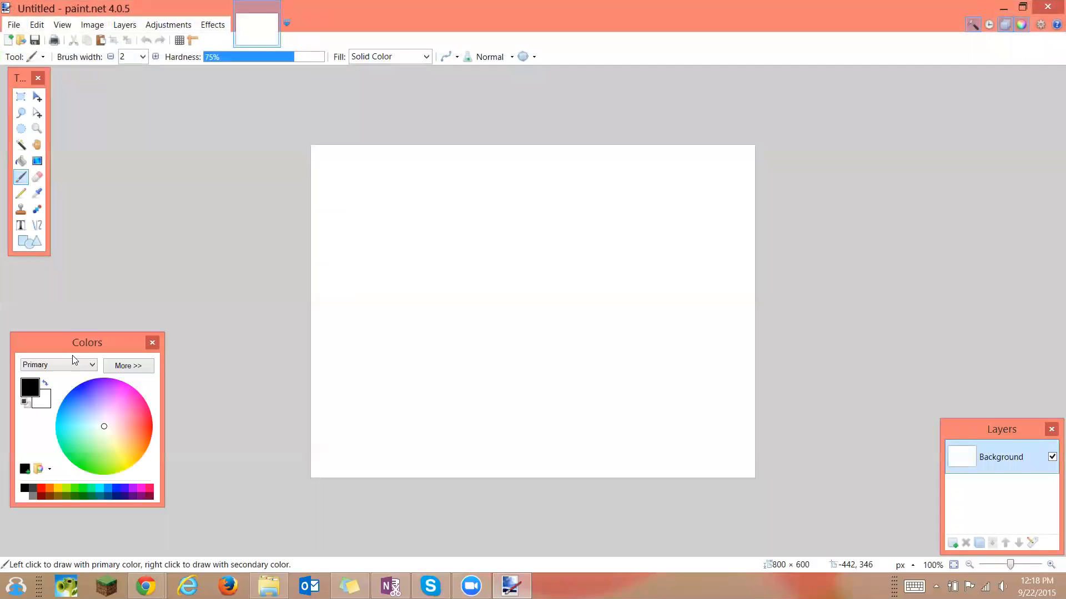
pyautogui.moveTo(165, 129)
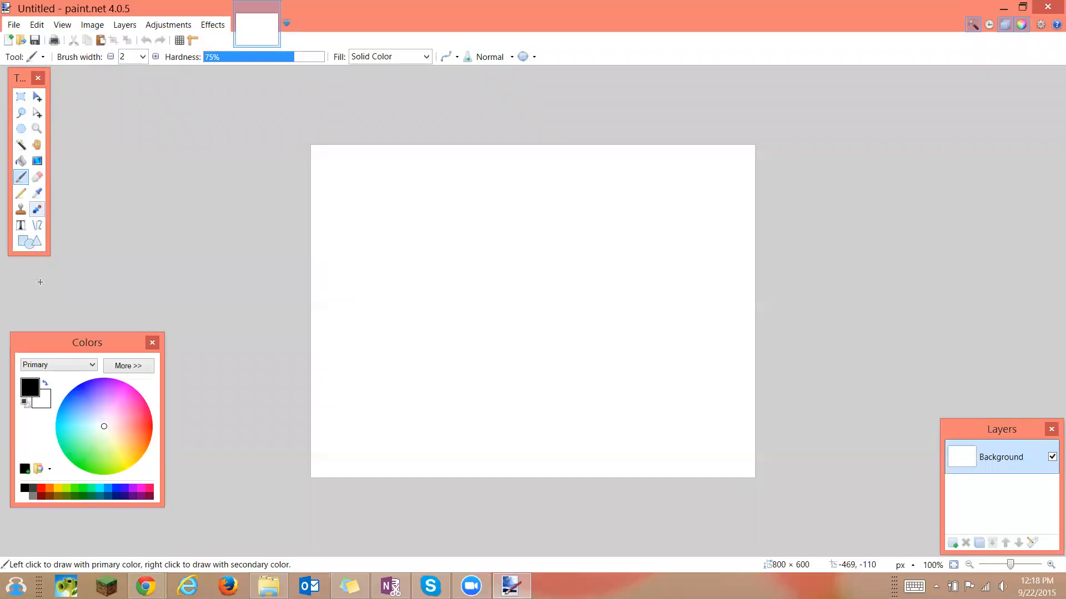
pyautogui.moveTo(117, 423)
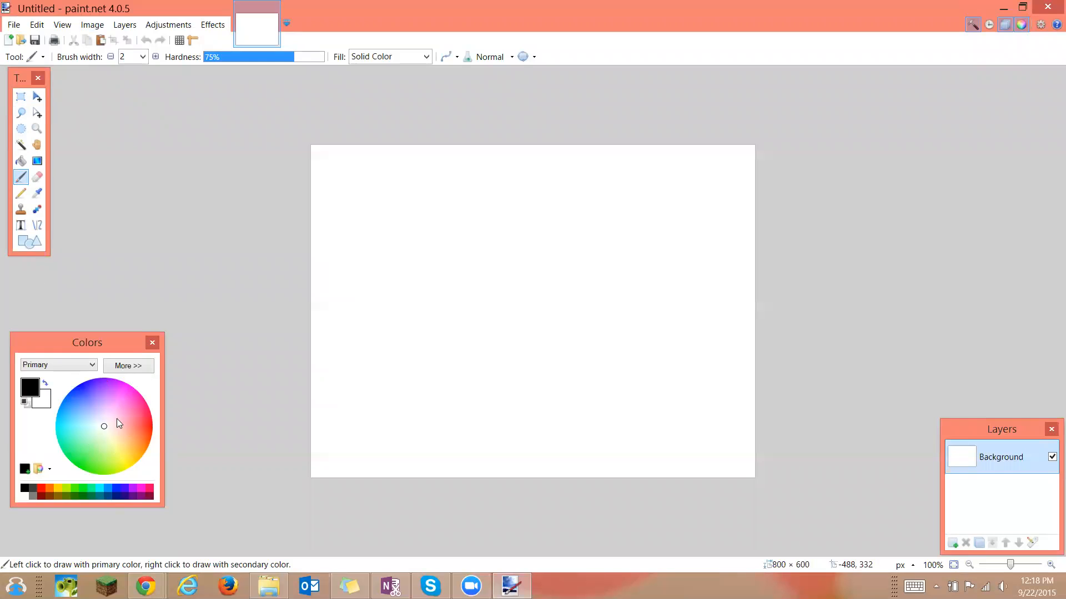
pyautogui.moveTo(777, 435)
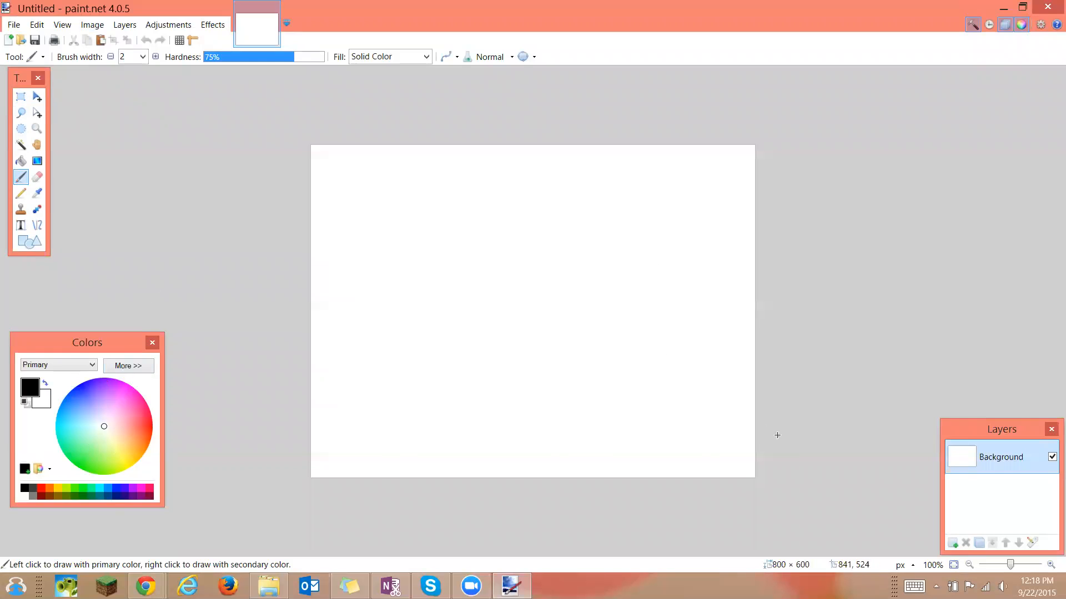
pyautogui.moveTo(1050, 448)
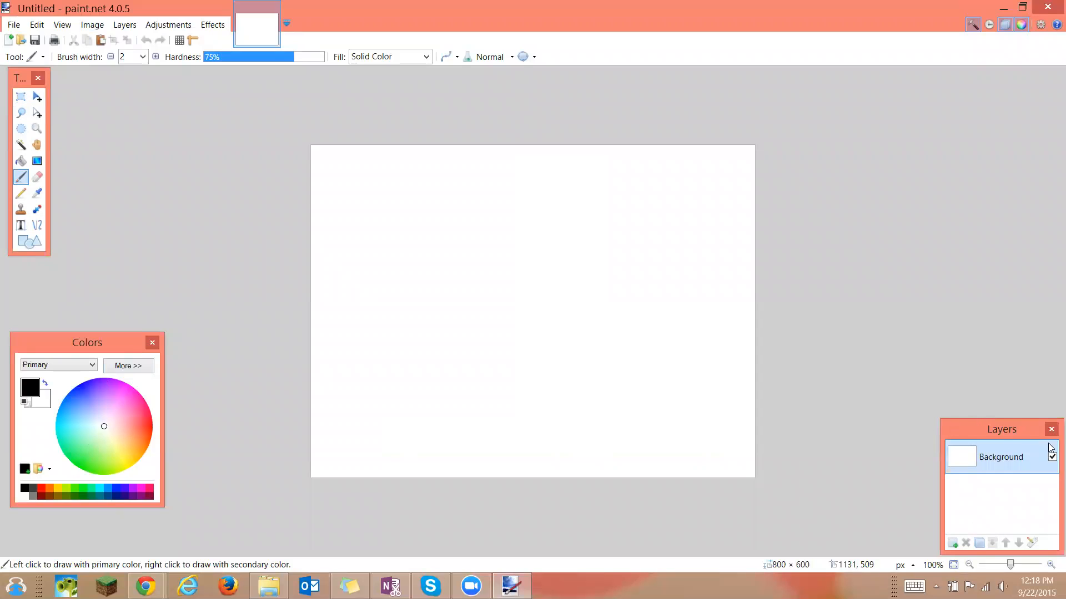
pyautogui.moveTo(1029, 472)
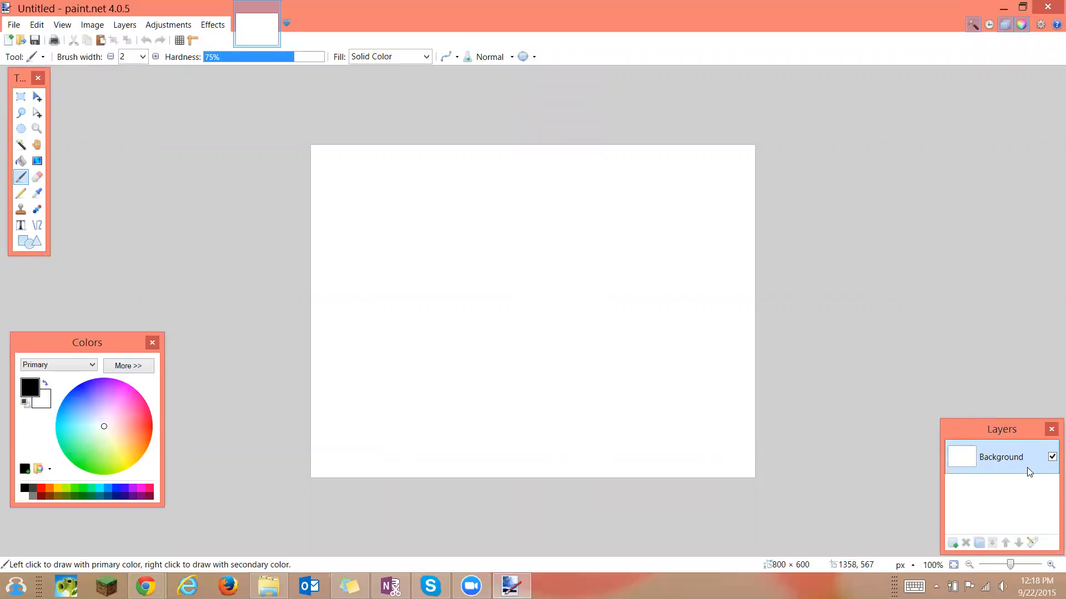
pyautogui.moveTo(1006, 470)
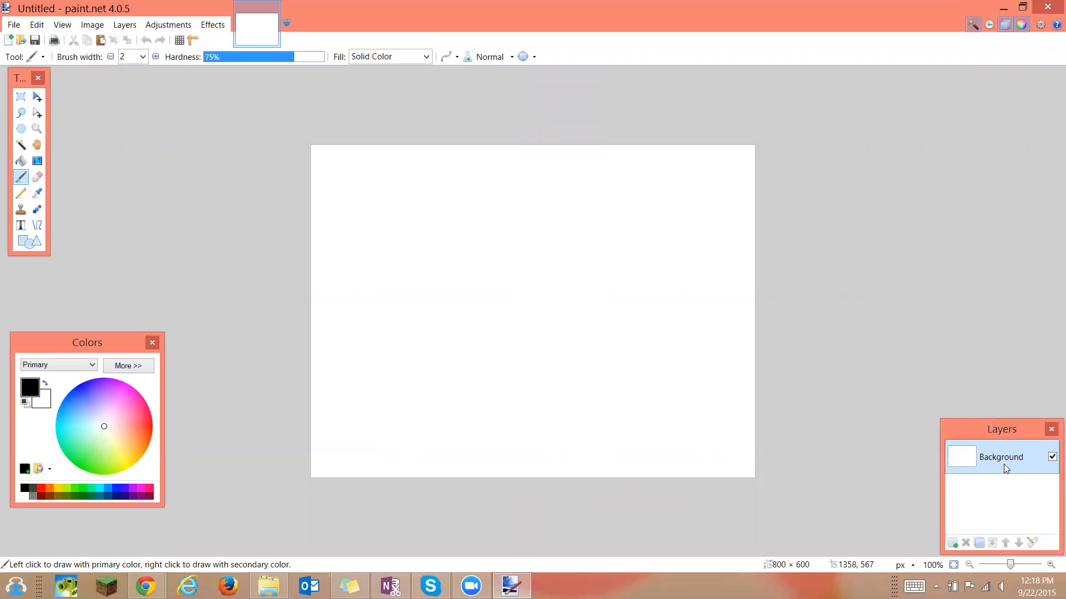
pyautogui.moveTo(22, 40)
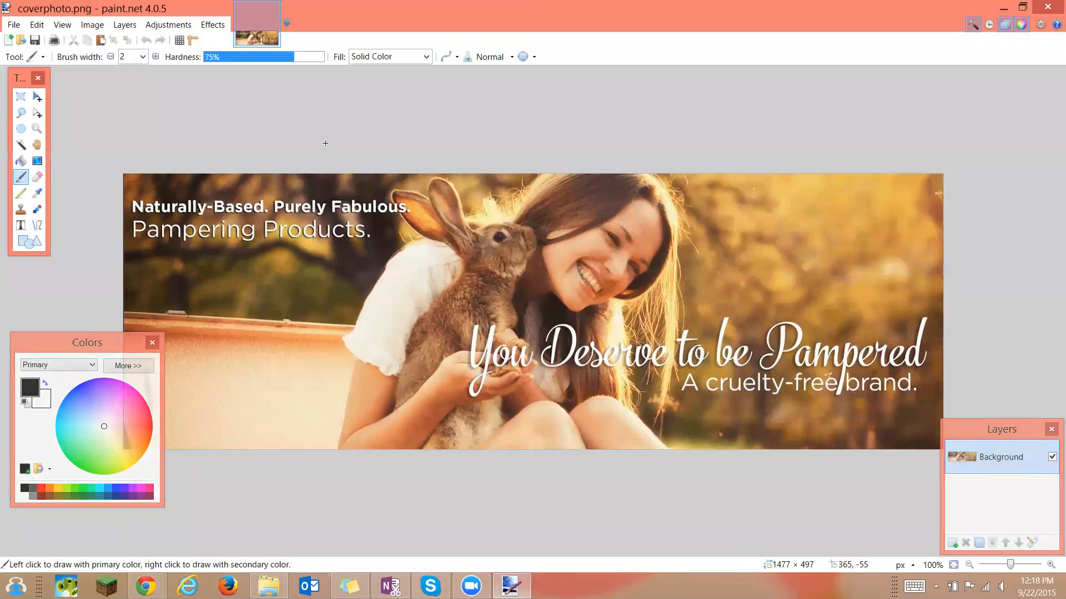
pyautogui.moveTo(119, 95)
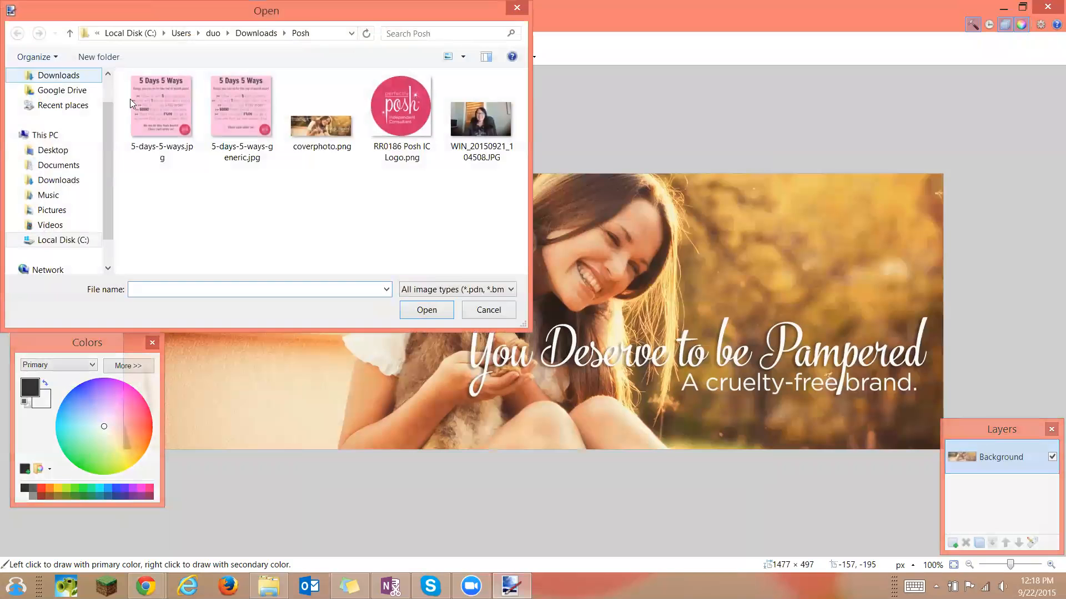
# Open RR0186 Posh IC Logo.png in Paint.NET alongside coverphoto.png
pyautogui.doubleClick(401, 106)
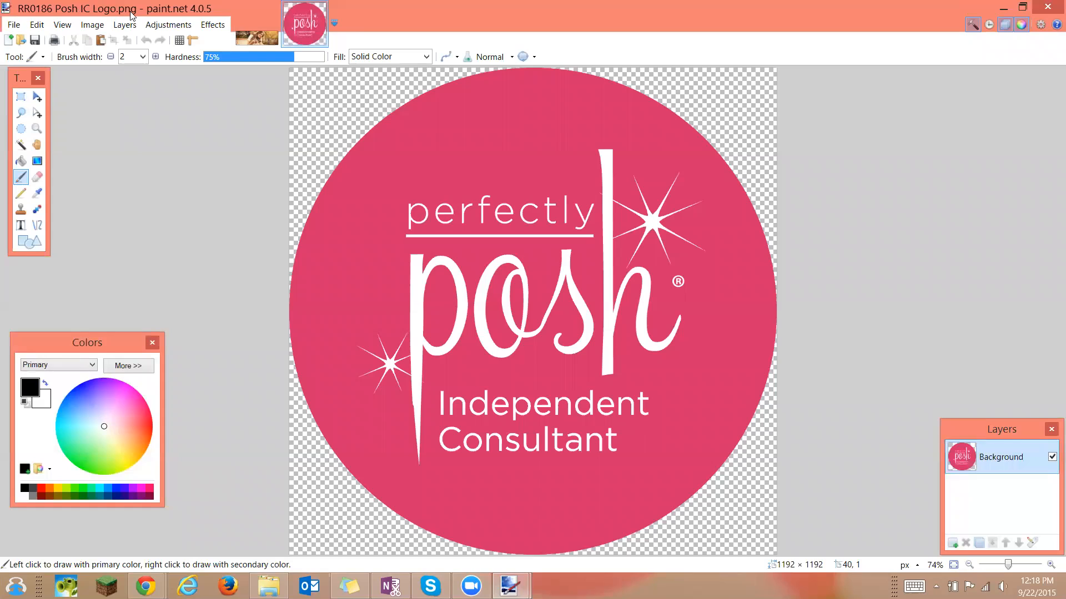
pyautogui.moveTo(333, 123)
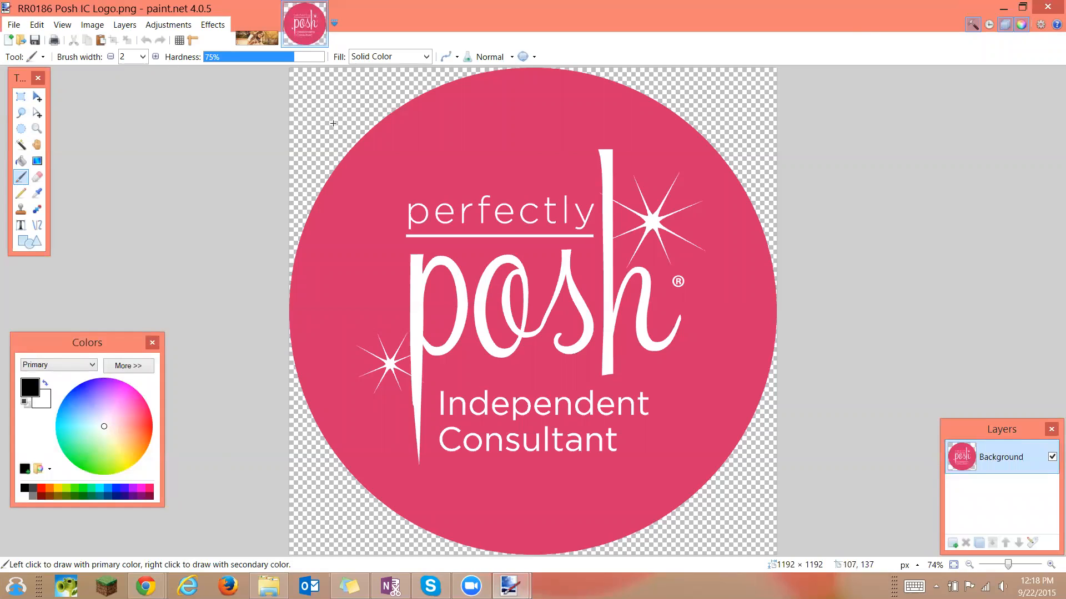
pyautogui.moveTo(323, 103)
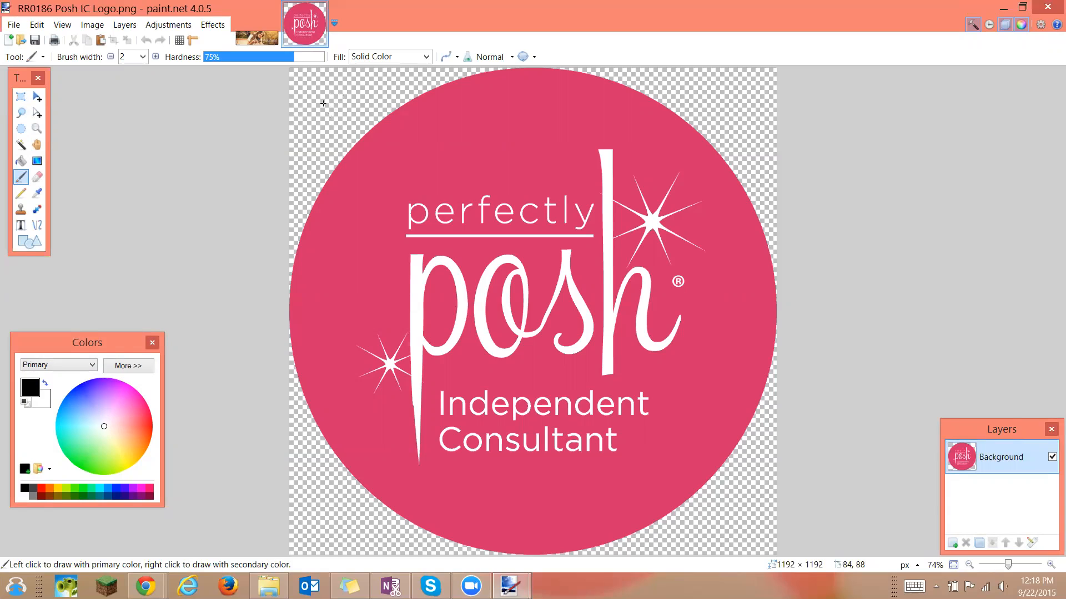
pyautogui.moveTo(297, 86)
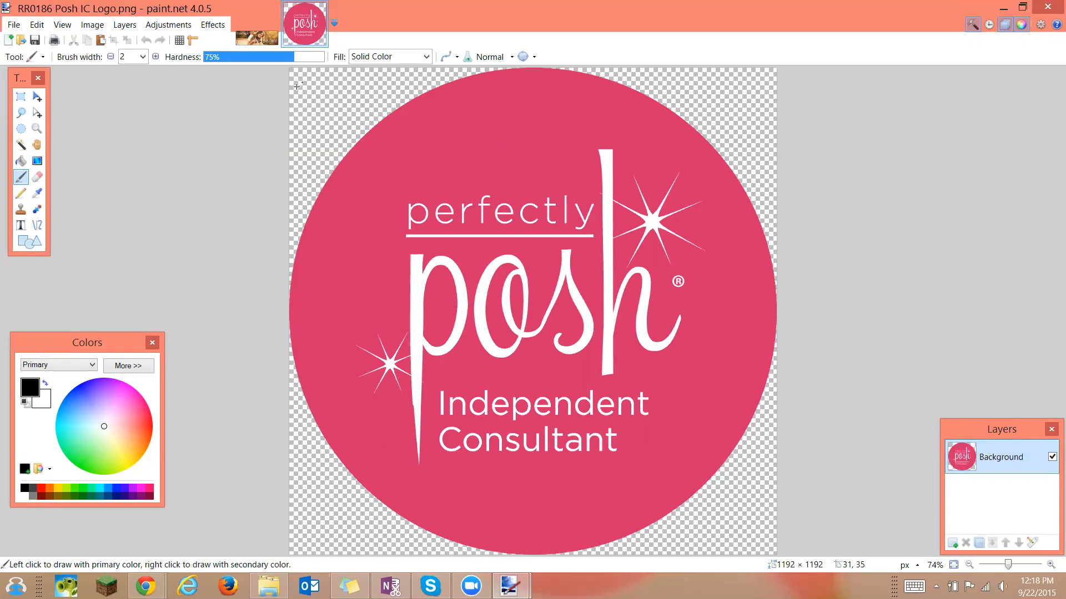
pyautogui.moveTo(591, 76)
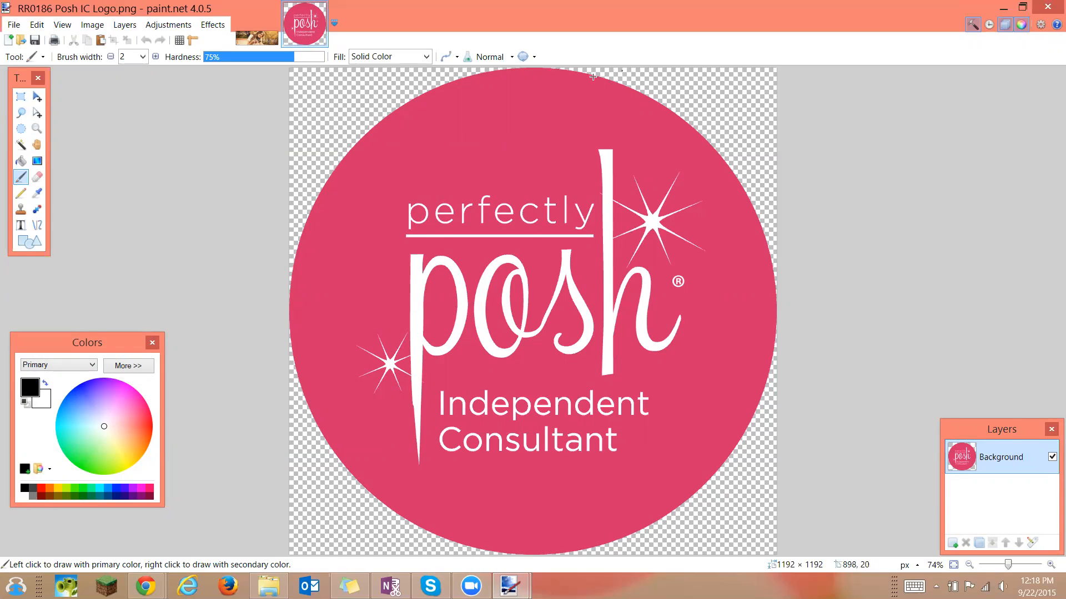
pyautogui.moveTo(405, 5)
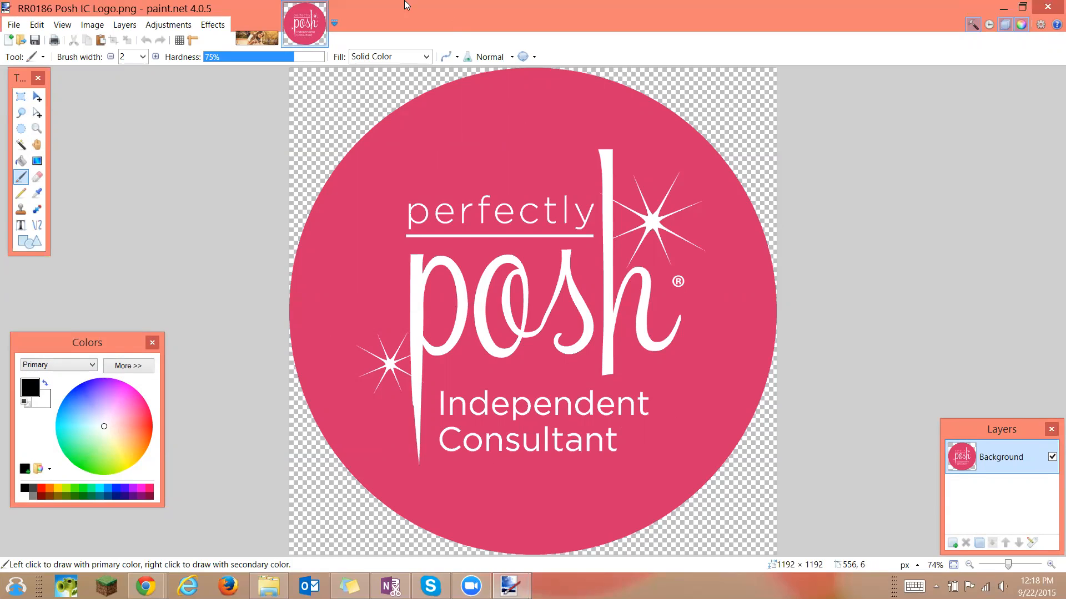
pyautogui.moveTo(724, 140)
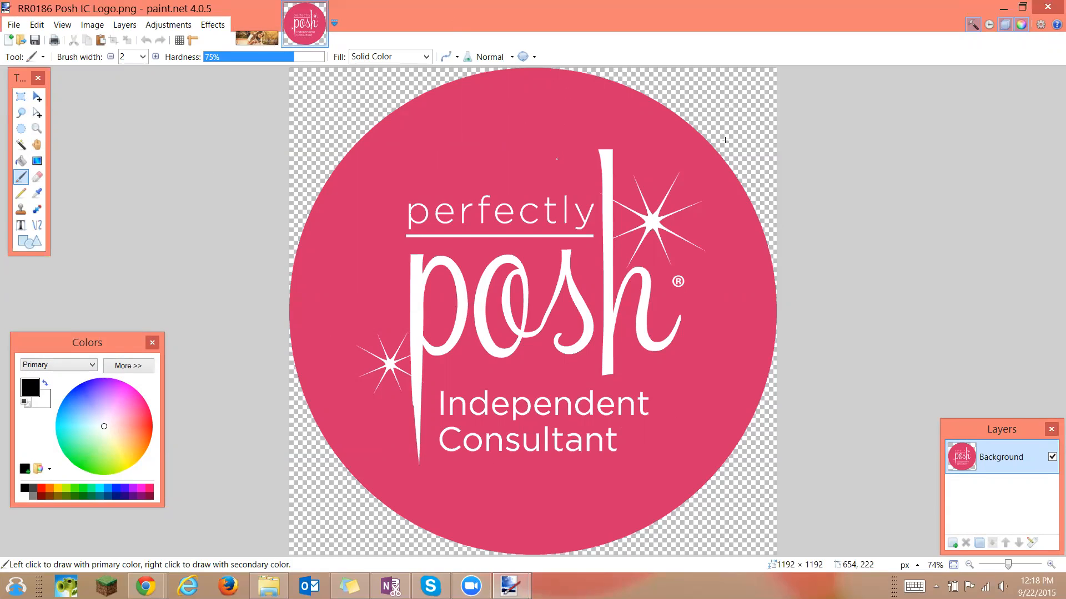
pyautogui.moveTo(197, 229)
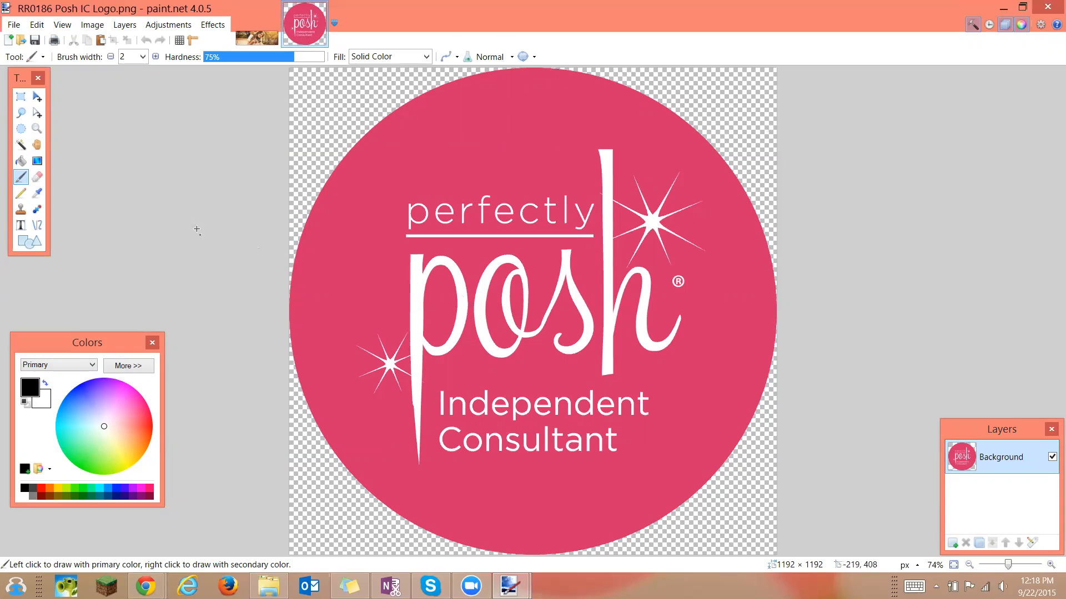
# Rectangle-select the entire 1192 × 1192 Perfectly Posh logo canvas
pyautogui.click(20, 96)
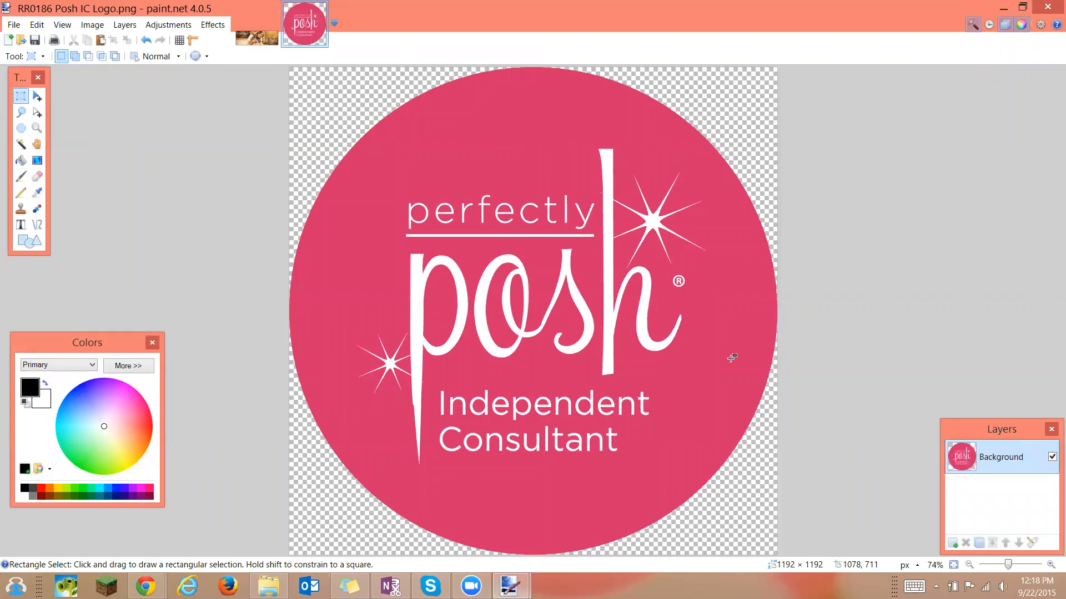
pyautogui.moveTo(297, 68); pyautogui.dragTo(308, 160)
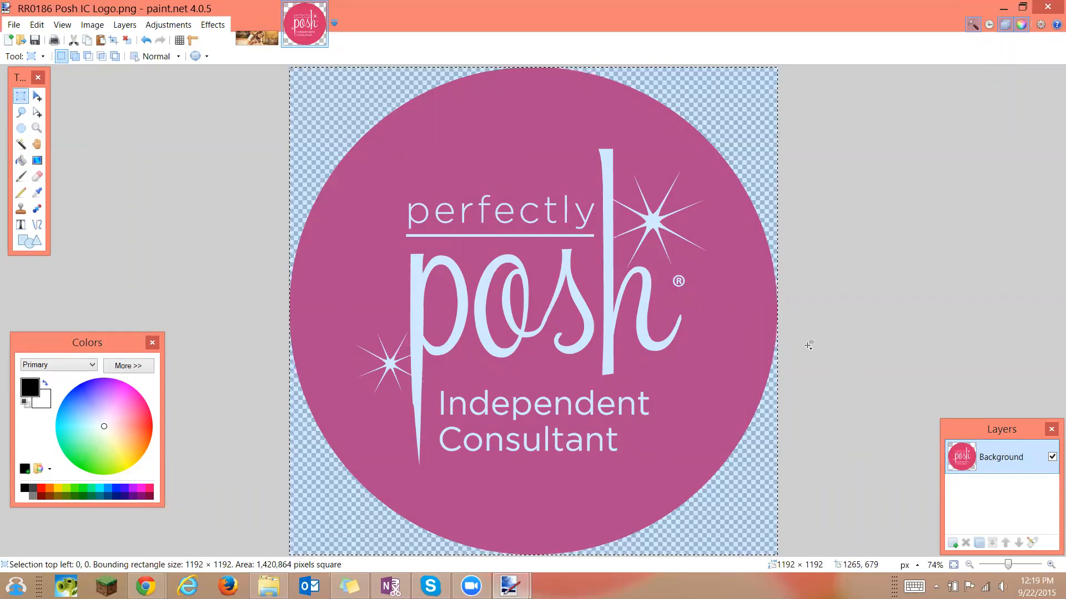
pyautogui.moveTo(274, 454)
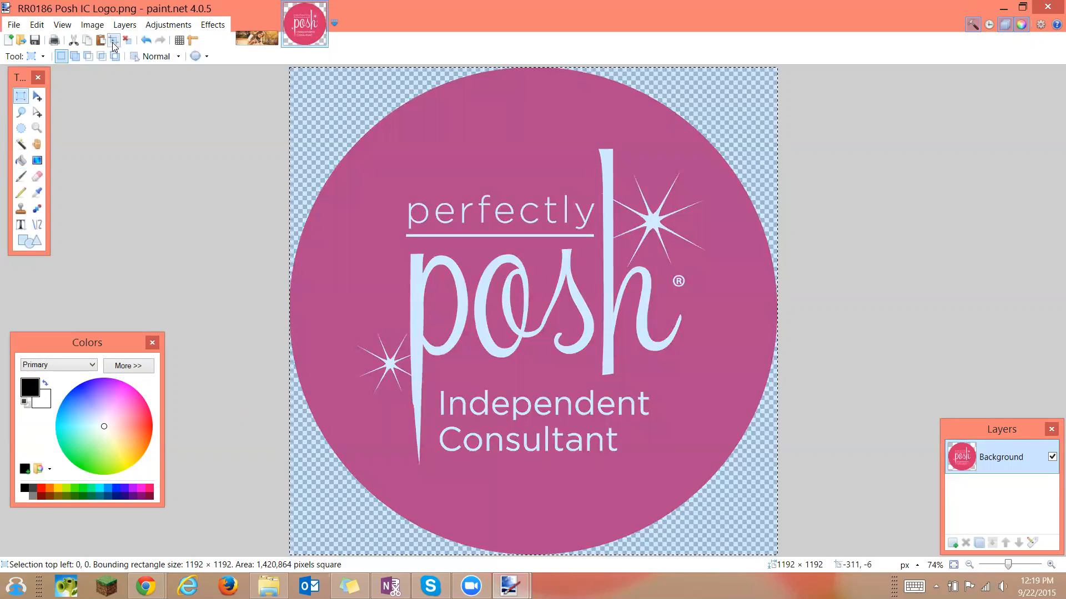
pyautogui.moveTo(88, 45)
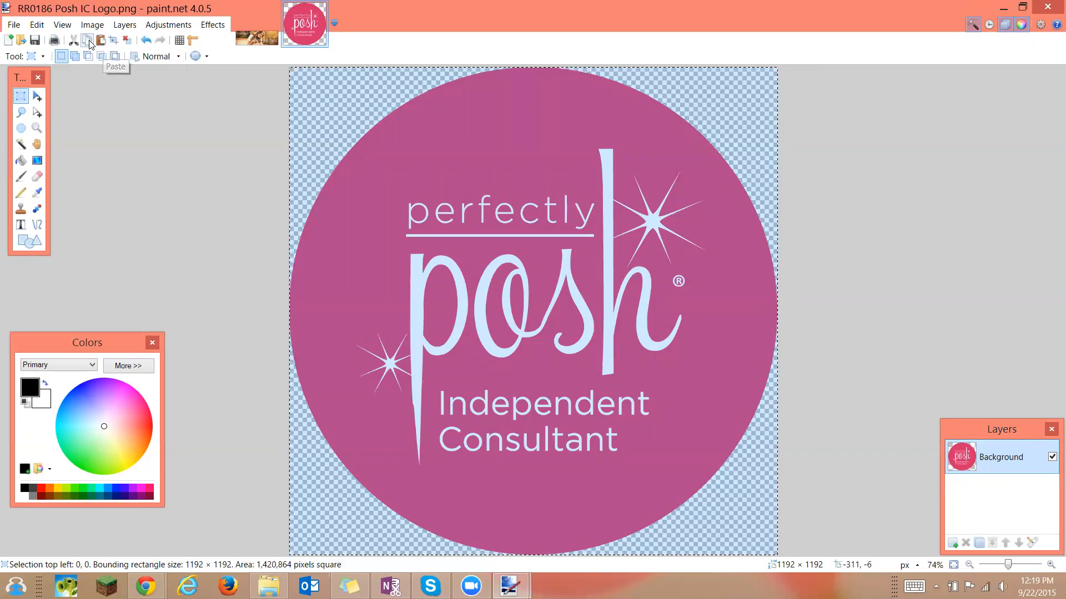
pyautogui.moveTo(87, 40)
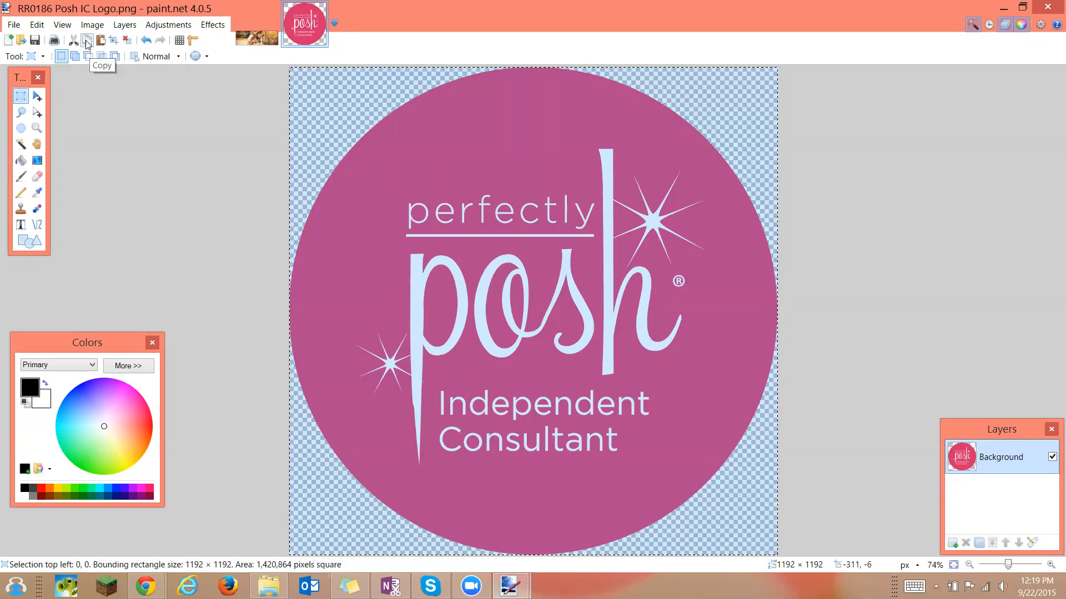
pyautogui.moveTo(145, 60)
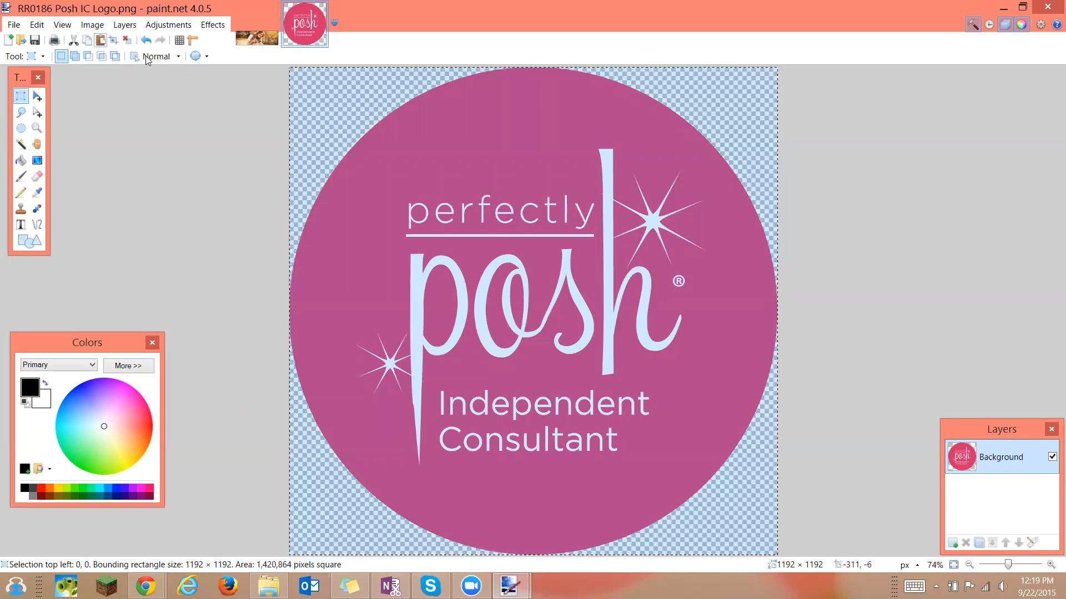
# Paste the logo into a new layer on coverphoto.png, keeping the canvas size
pyautogui.click(256, 24)
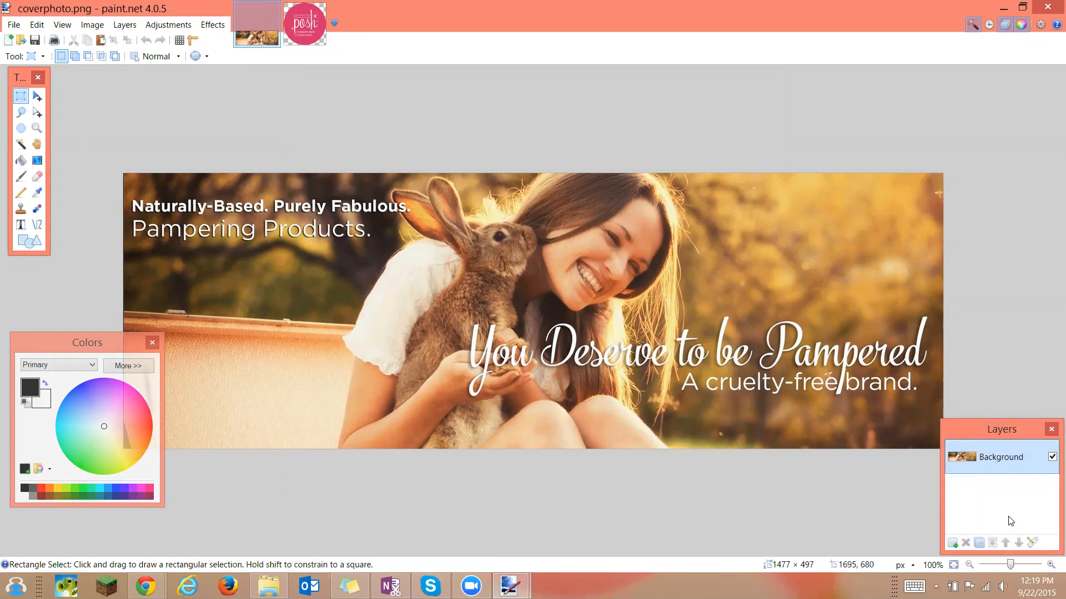
pyautogui.moveTo(1006, 518)
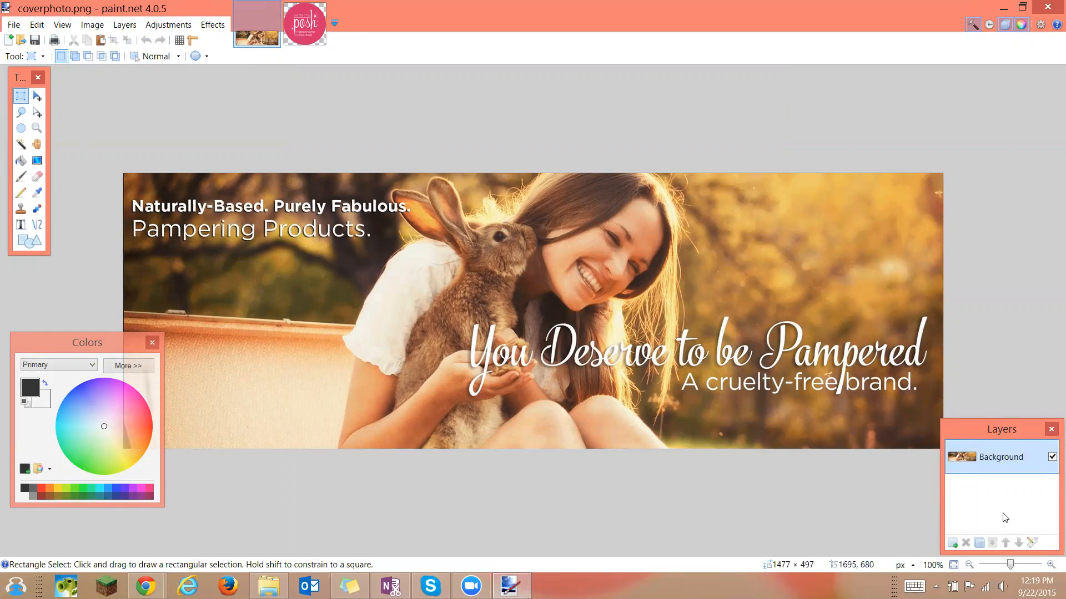
pyautogui.click(953, 542)
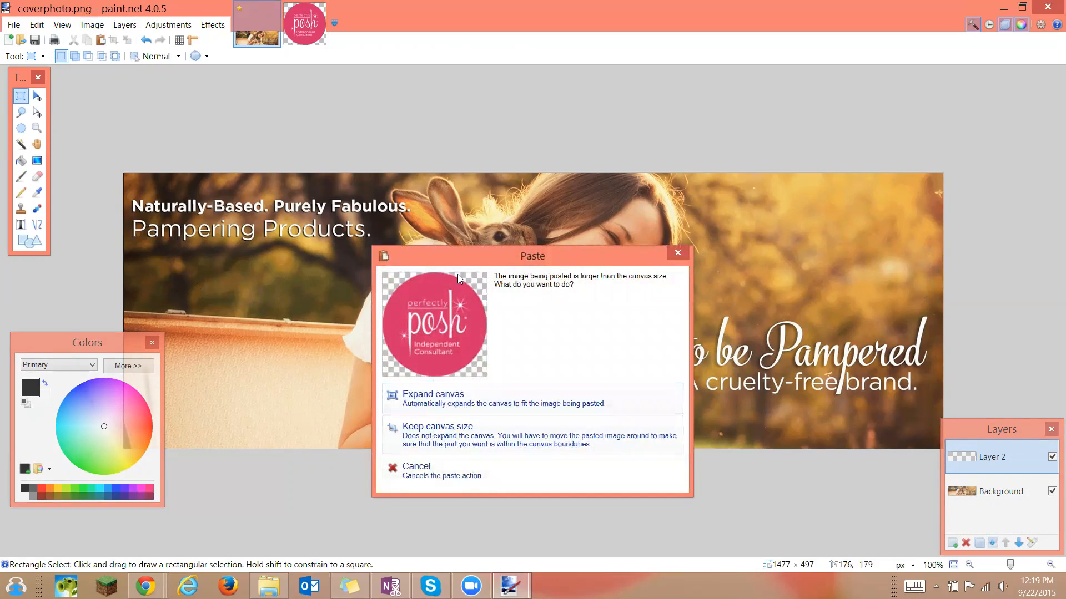
pyautogui.moveTo(467, 436)
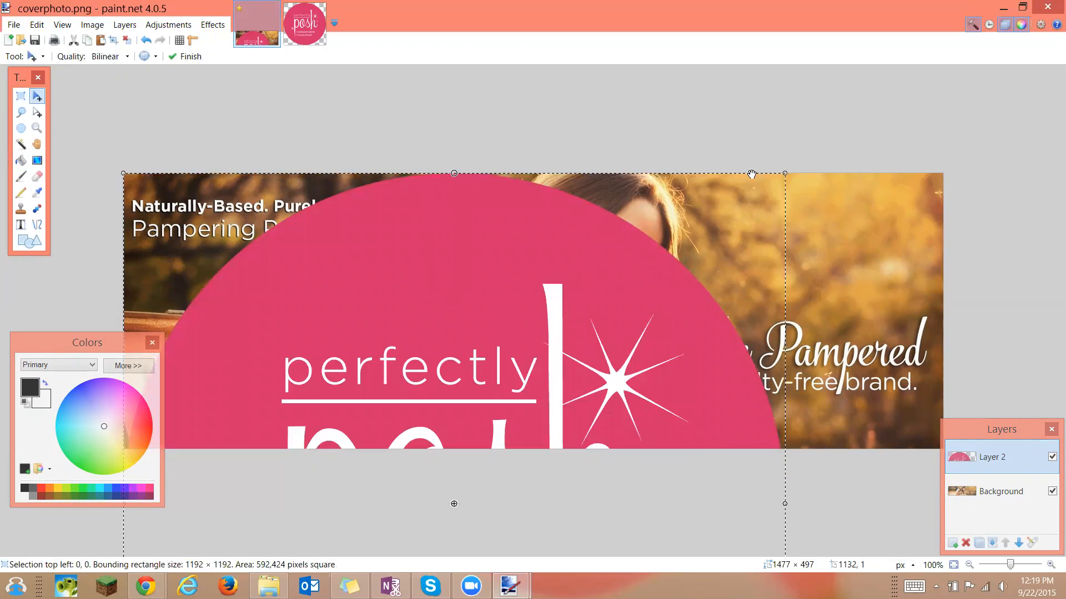
pyautogui.moveTo(786, 174)
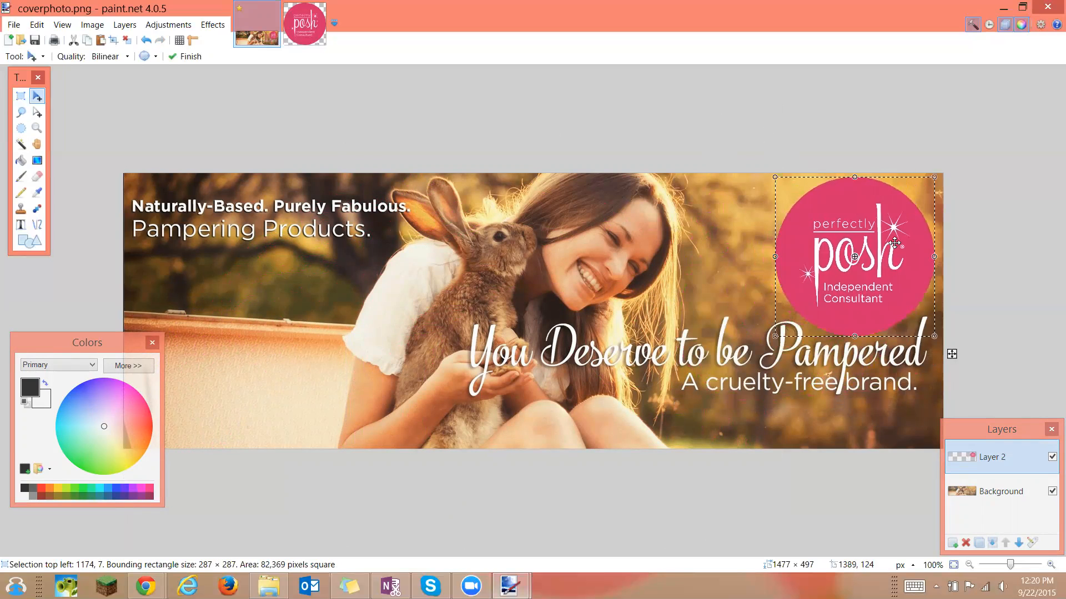
pyautogui.moveTo(248, 191)
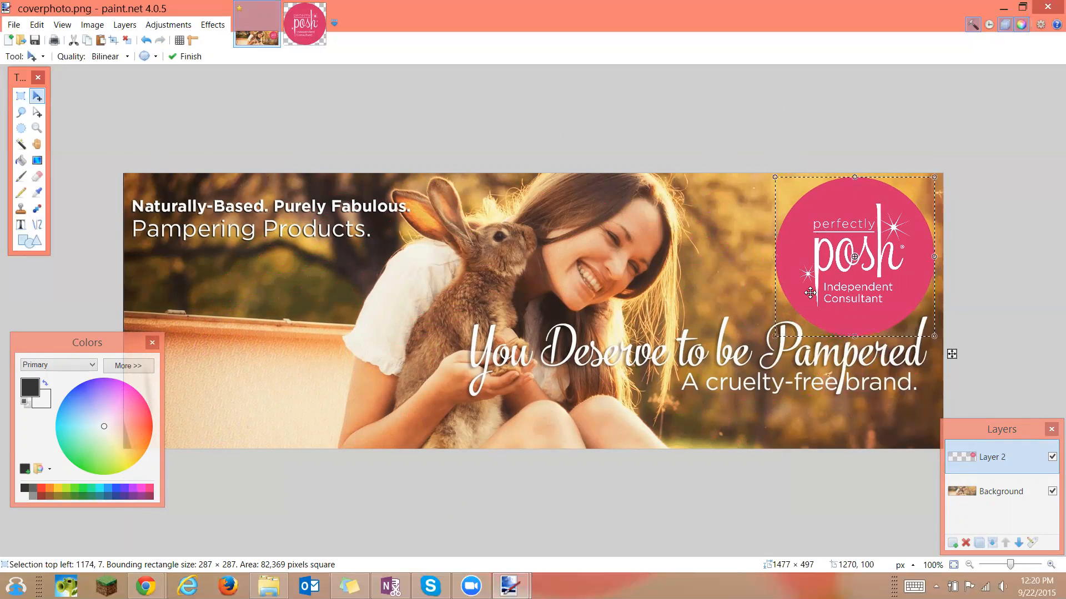
pyautogui.moveTo(519, 308)
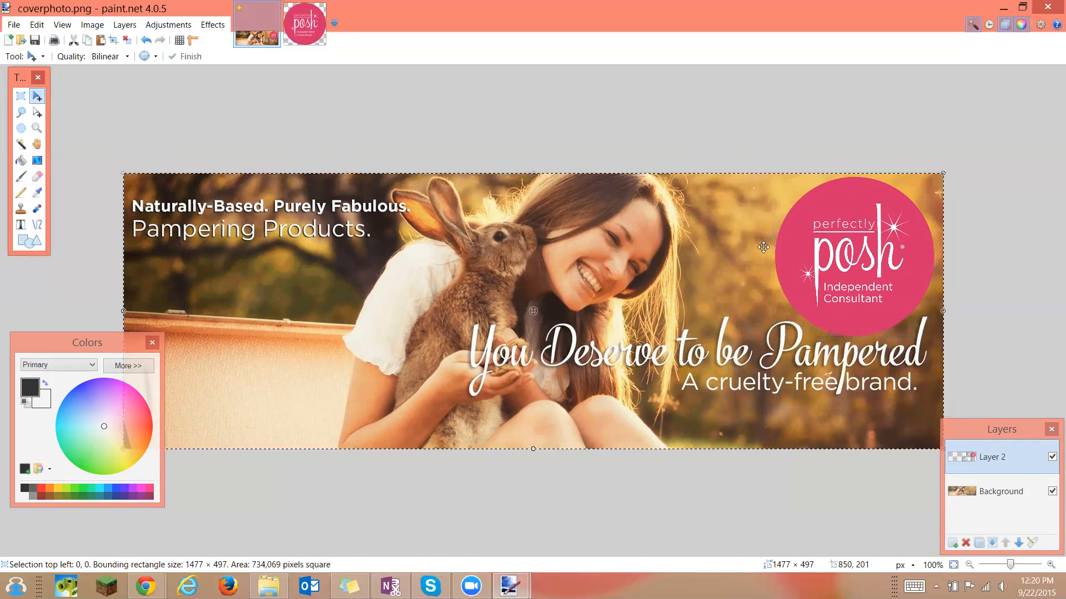
pyautogui.moveTo(779, 181)
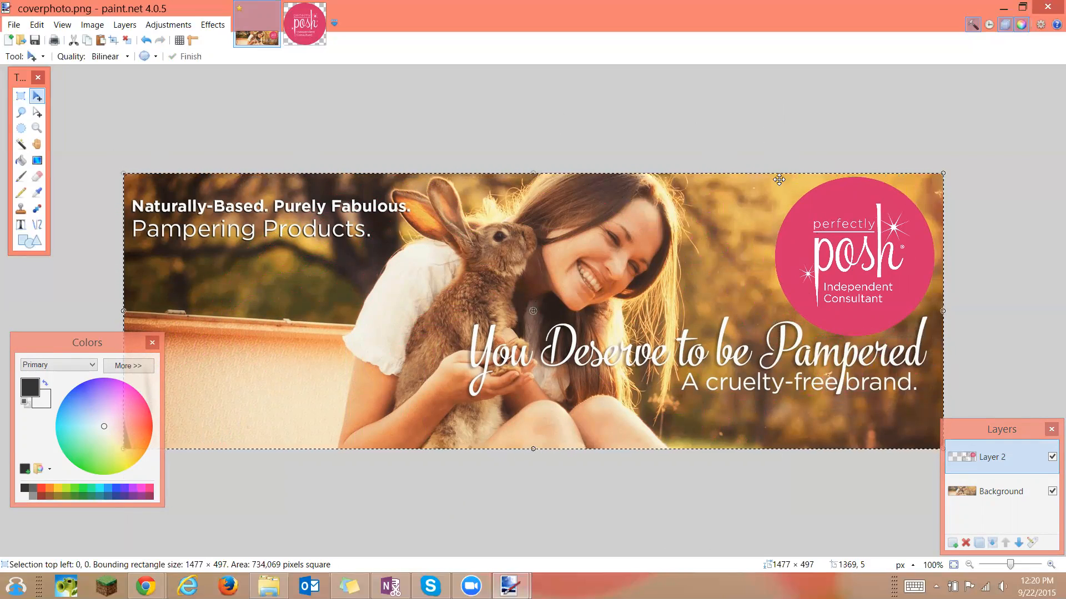
pyautogui.moveTo(770, 178)
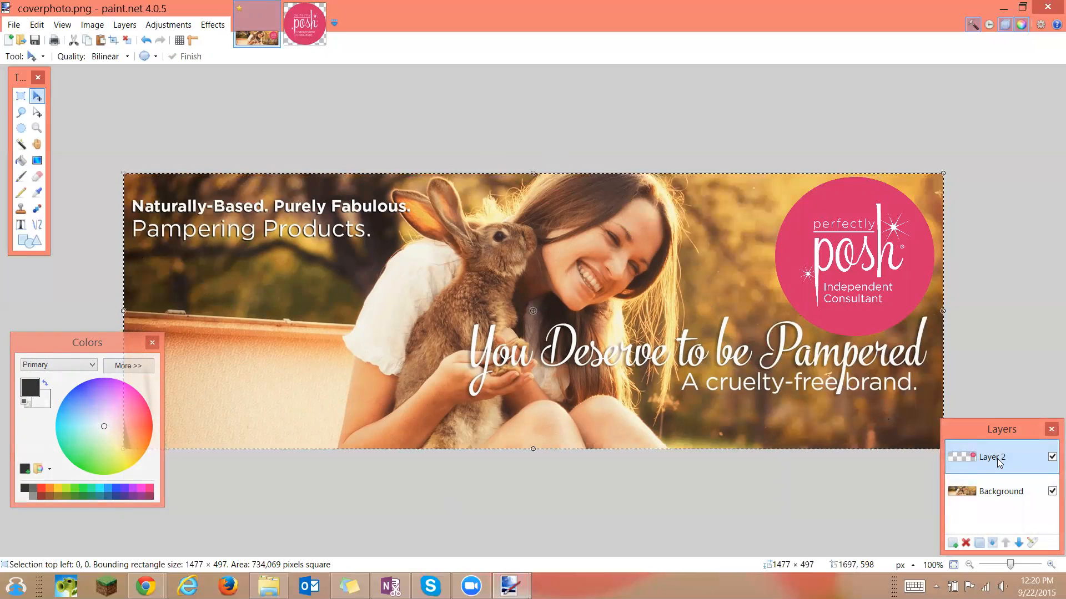
# Rename the pasted logo layer to 'Logo' in Layer Properties
pyautogui.doubleClick(993, 457)
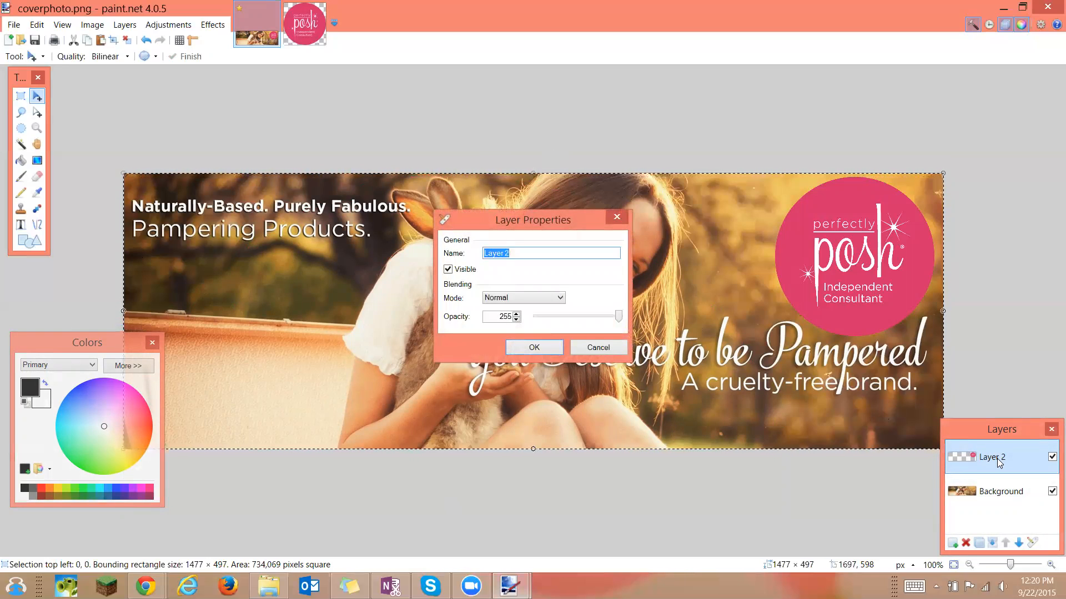
pyautogui.write('Lgo')
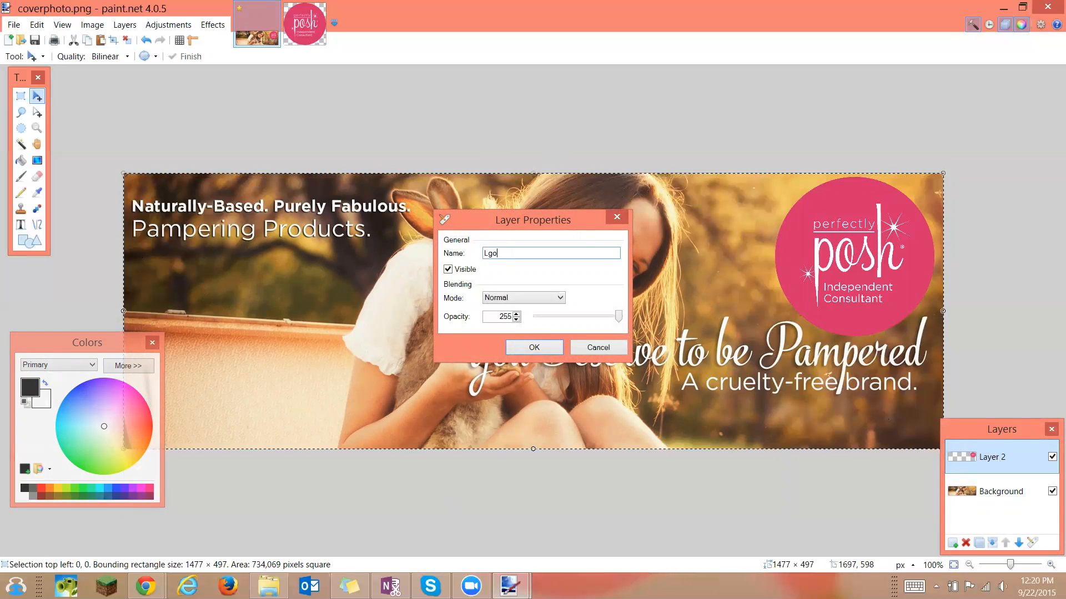
pyautogui.click(534, 348)
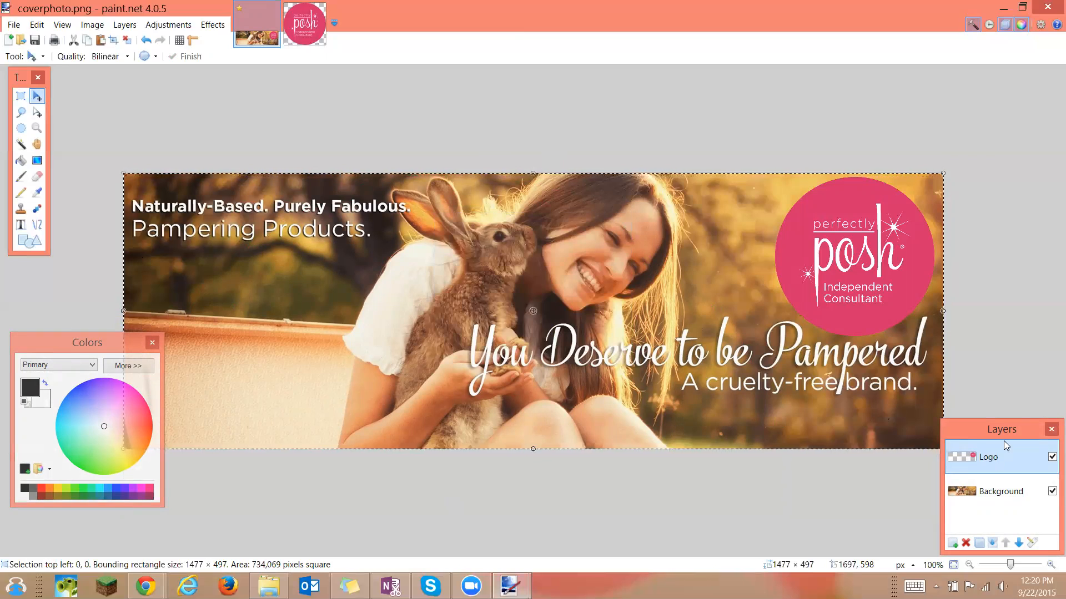
pyautogui.moveTo(954, 543)
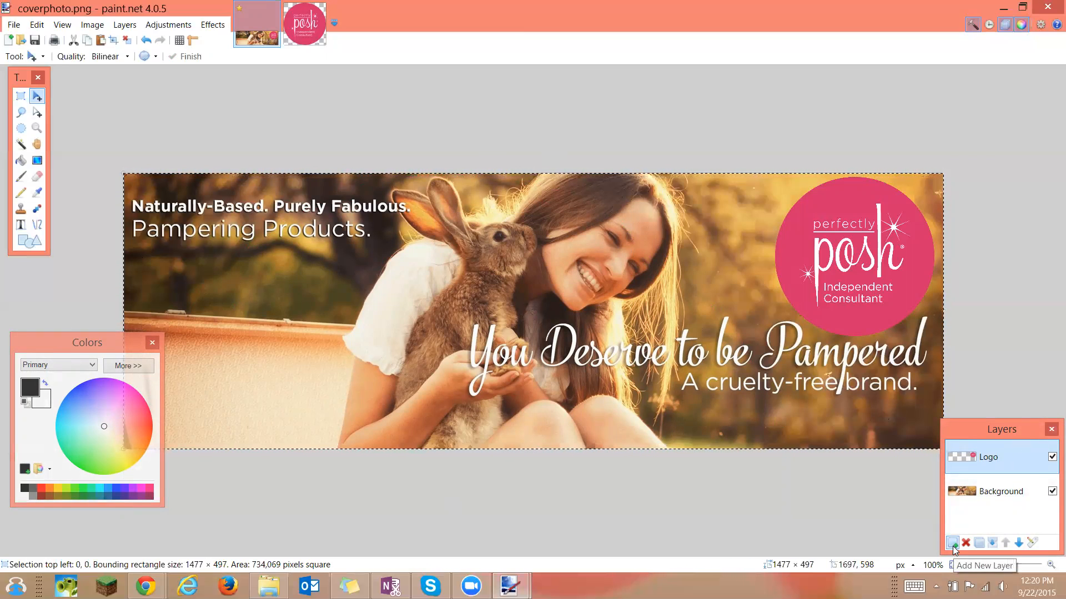
# Add a new empty layer, then reselect the Logo layer
pyautogui.click(953, 542)
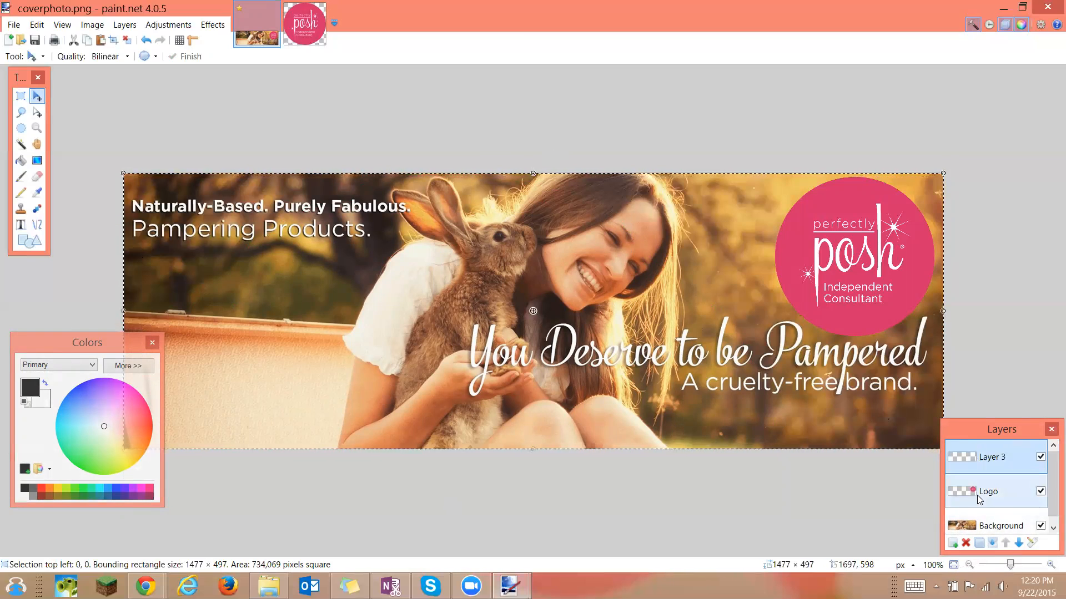
pyautogui.click(994, 492)
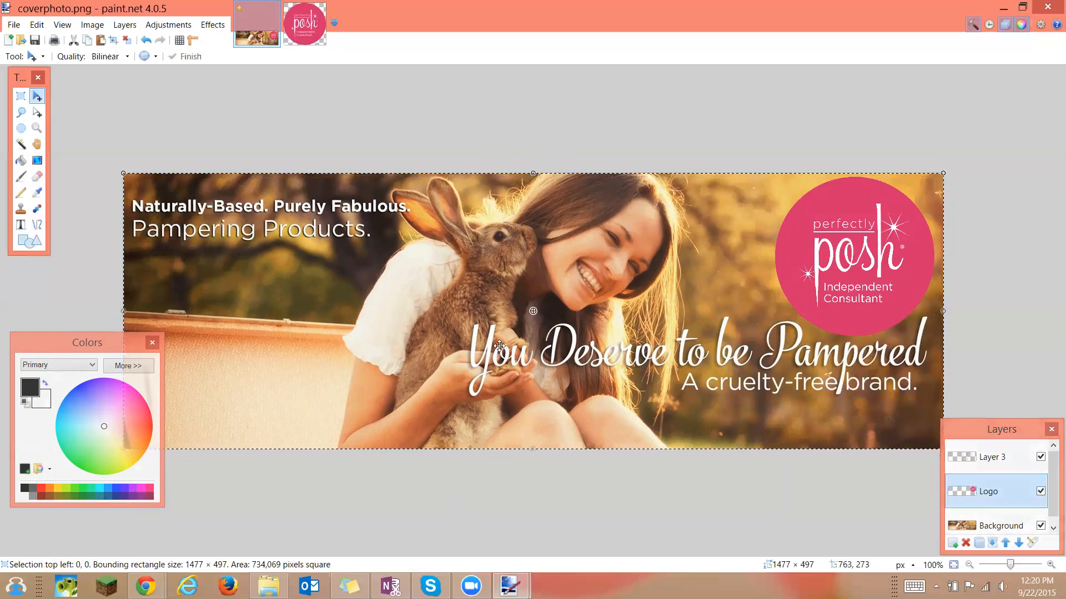
pyautogui.moveTo(155, 263)
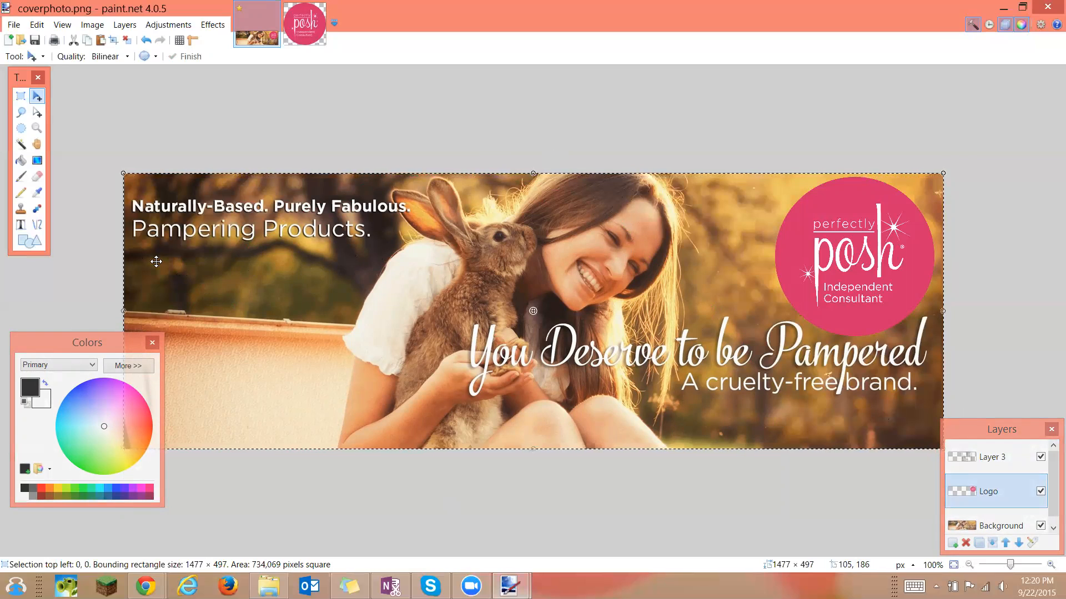
pyautogui.moveTo(860, 241)
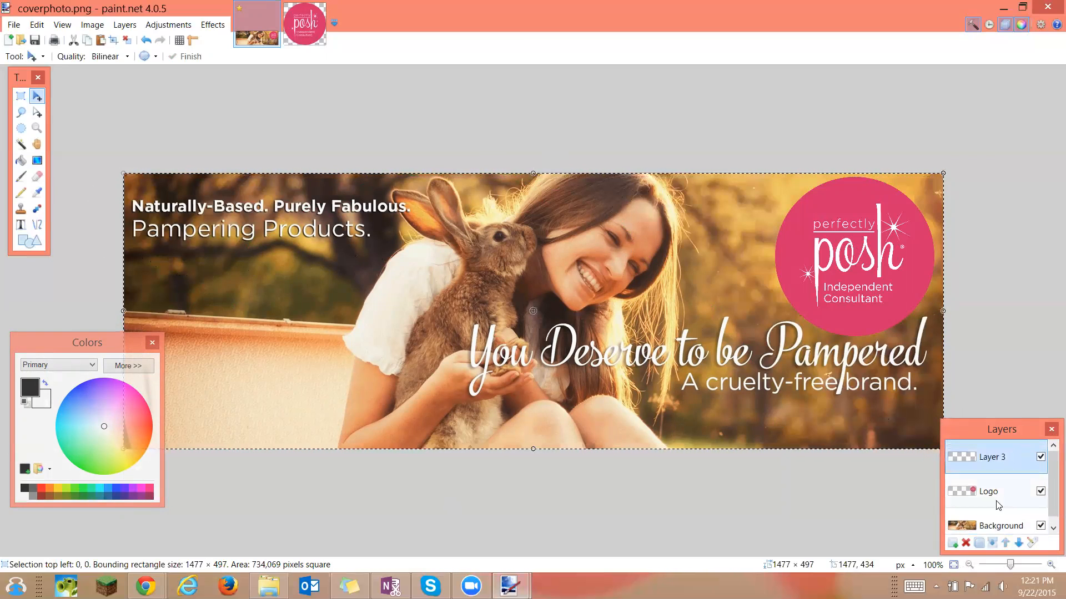
pyautogui.click(993, 491)
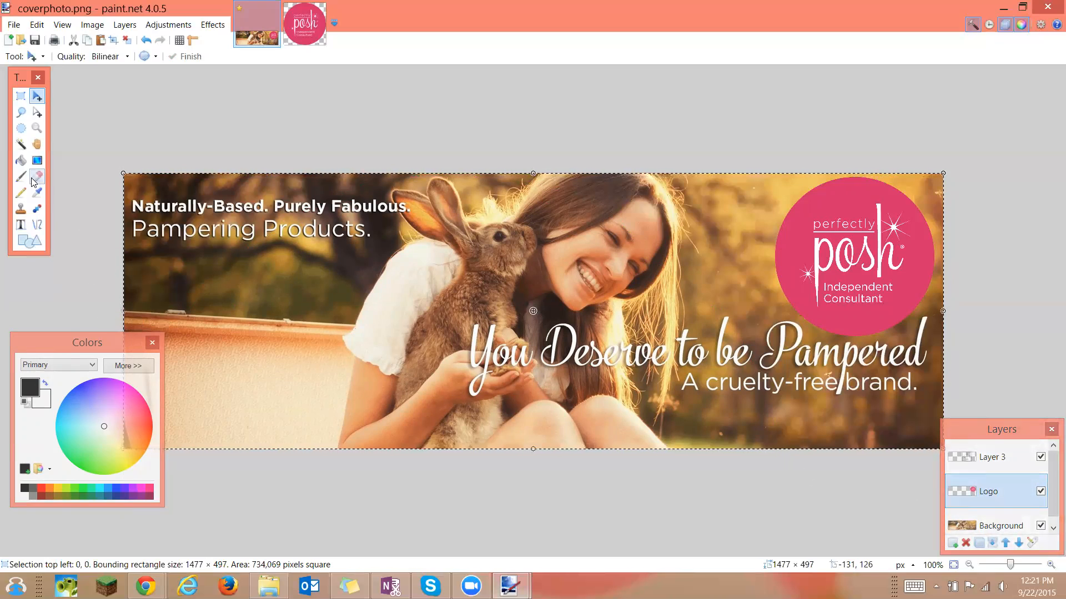
pyautogui.moveTo(38, 193)
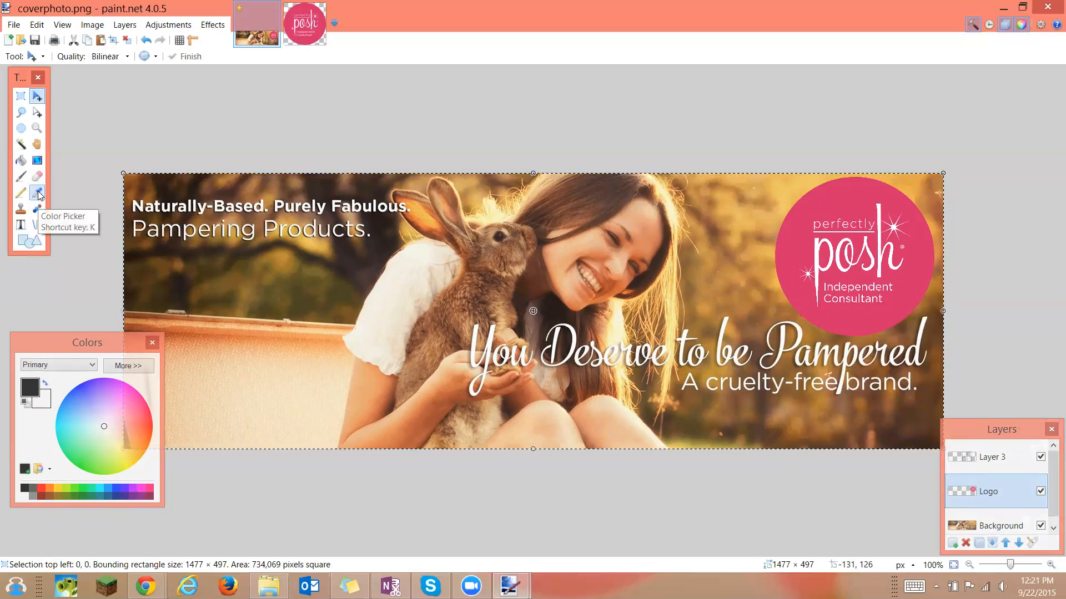
# Sample the logo circle's pink as primary colour and activate Layer 3
pyautogui.click(39, 193)
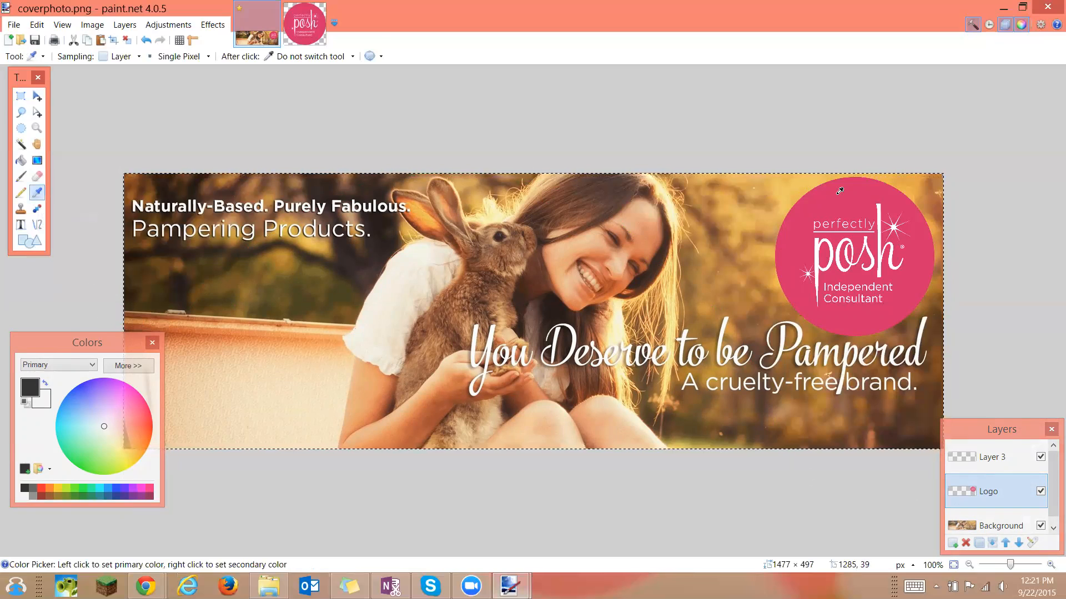
pyautogui.click(838, 191)
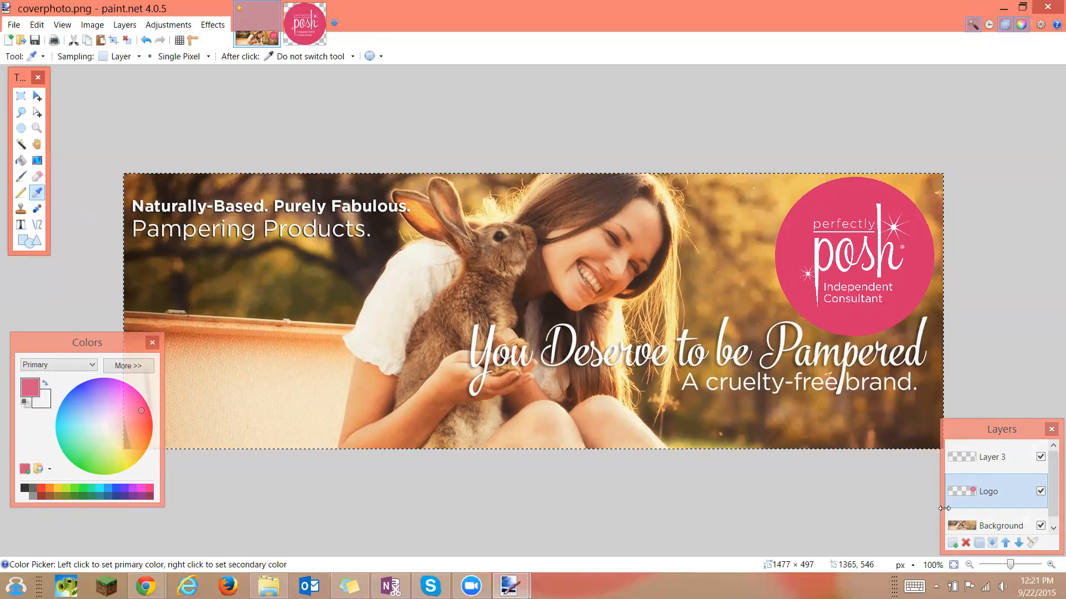
pyautogui.click(989, 456)
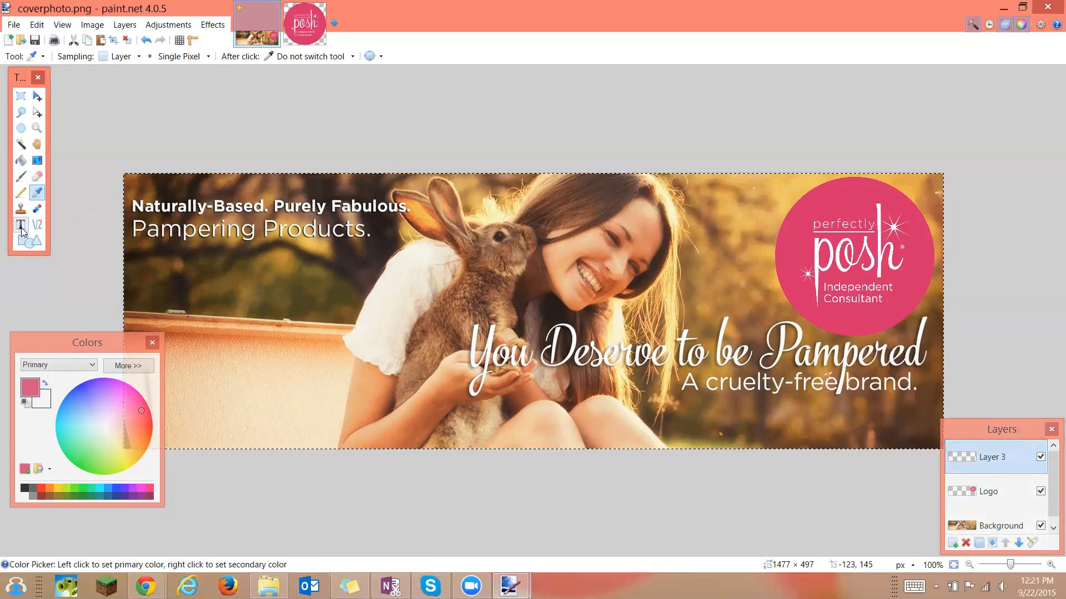
pyautogui.click(21, 225)
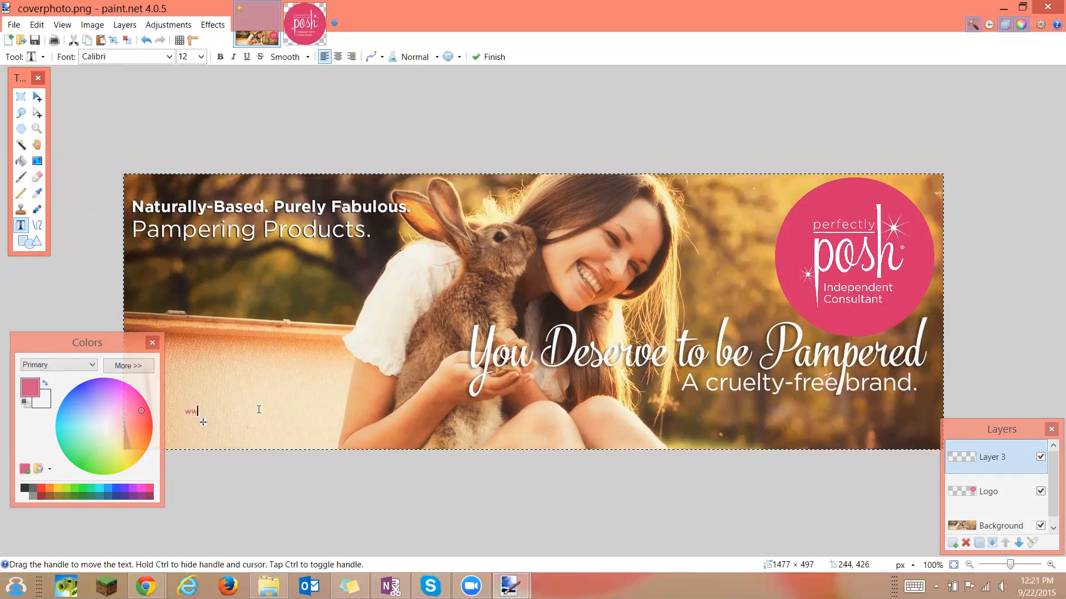
pyautogui.write('ww.HiPosh.c')
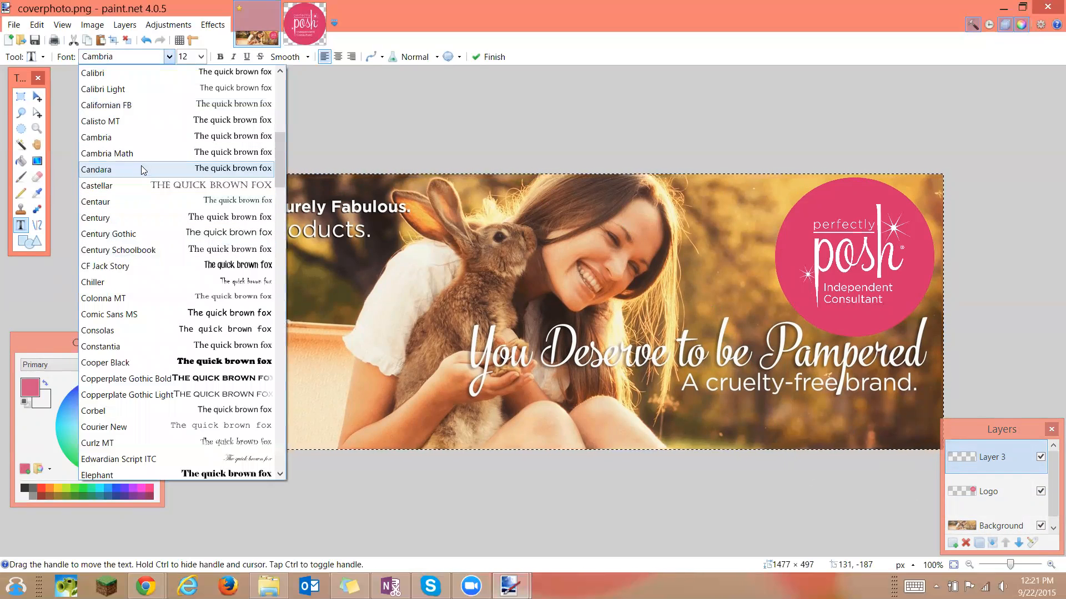
pyautogui.click(200, 57)
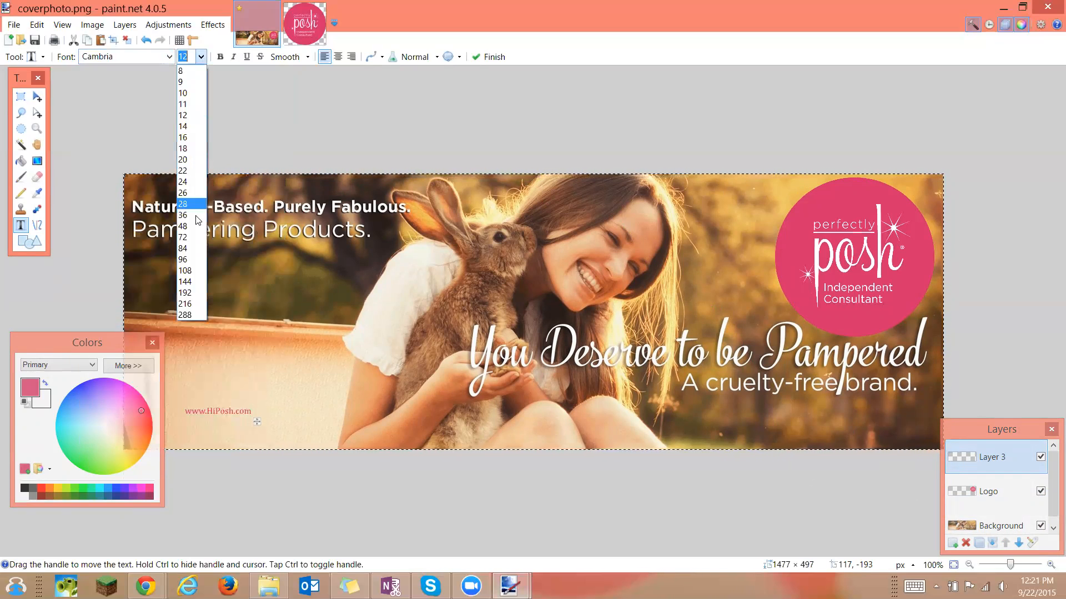
pyautogui.moveTo(192, 236)
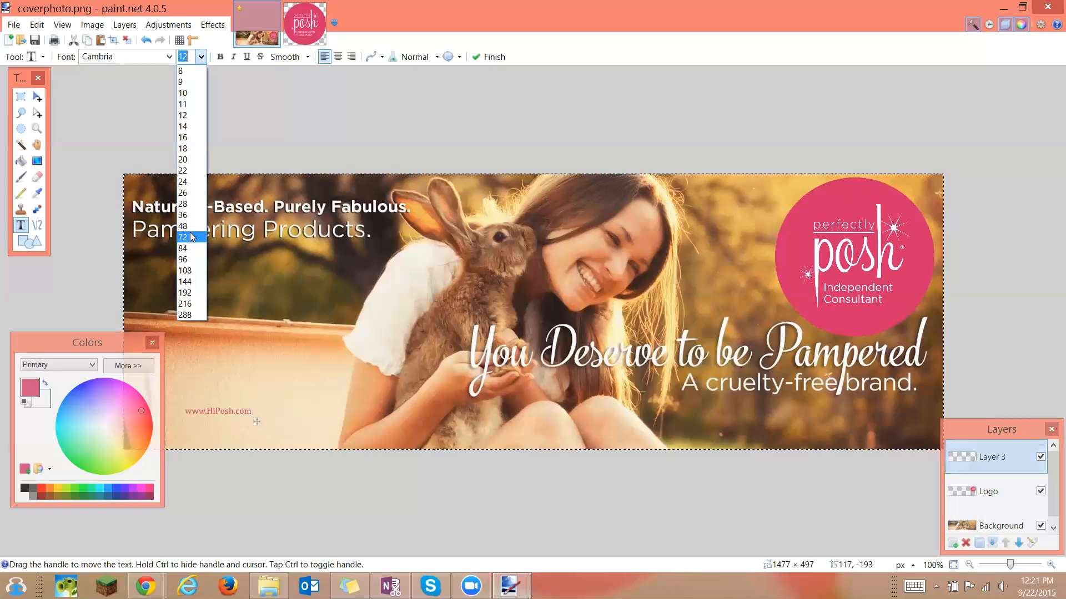
pyautogui.click(183, 226)
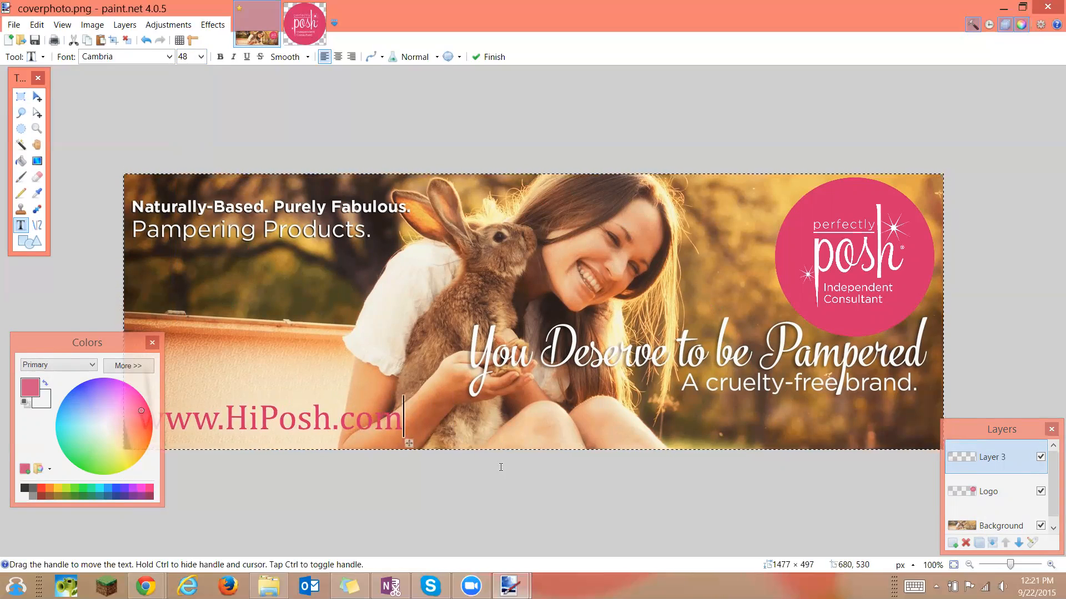
pyautogui.click(493, 57)
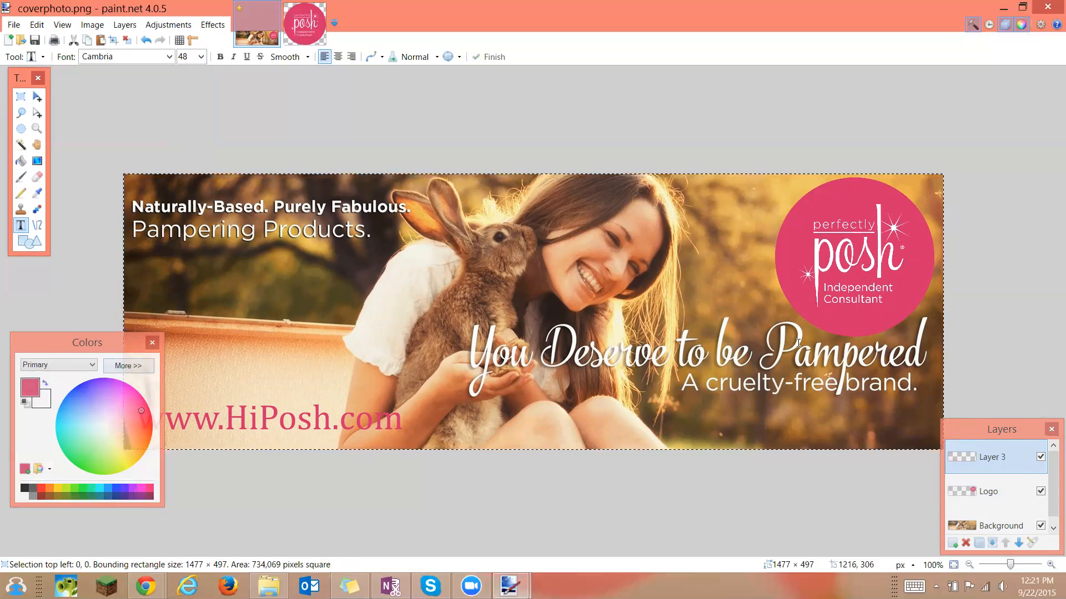
pyautogui.moveTo(536, 265)
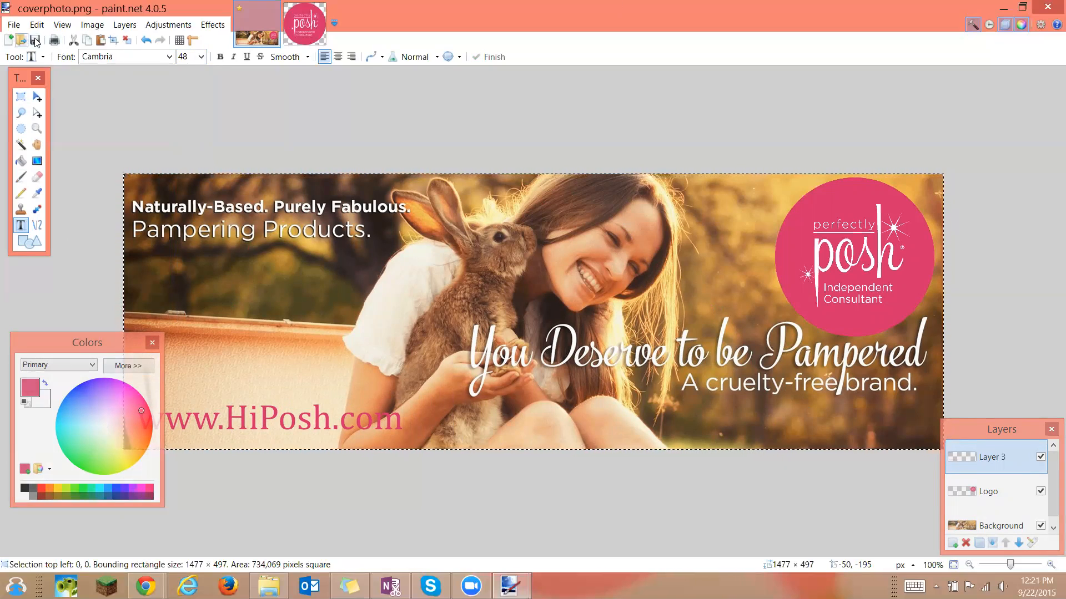
pyautogui.moveTo(36, 40)
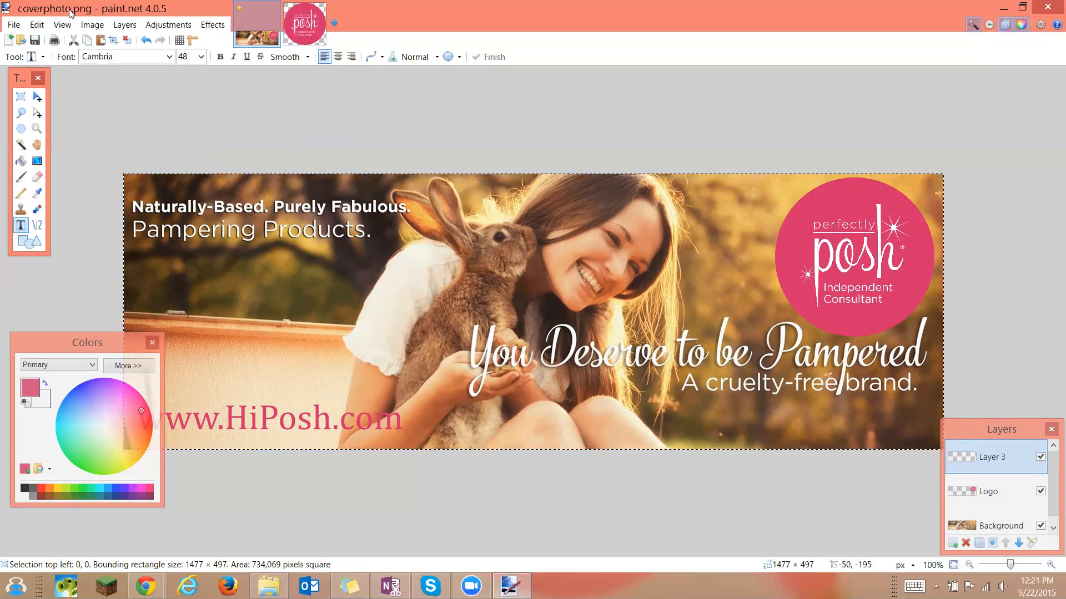
pyautogui.moveTo(112, 18)
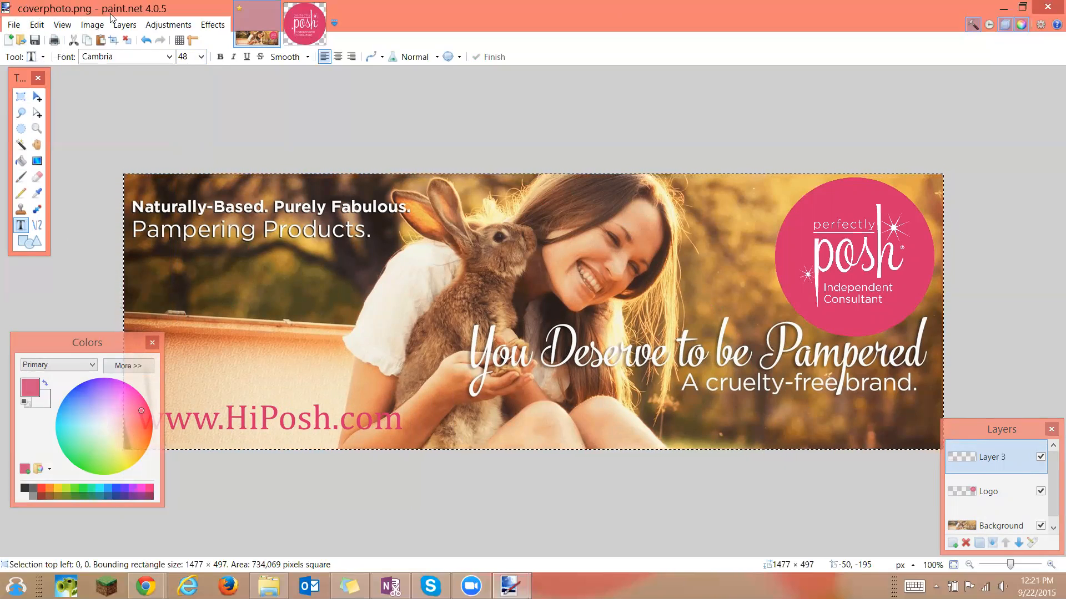
# Open and close the File menu, then select the Logo layer
pyautogui.click(13, 24)
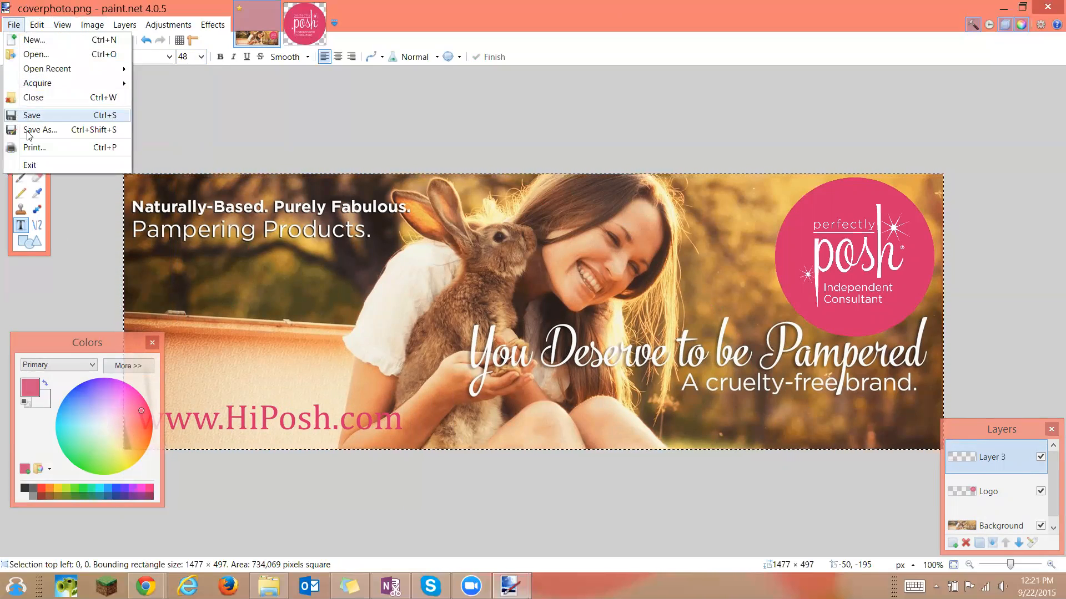
pyautogui.moveTo(41, 130)
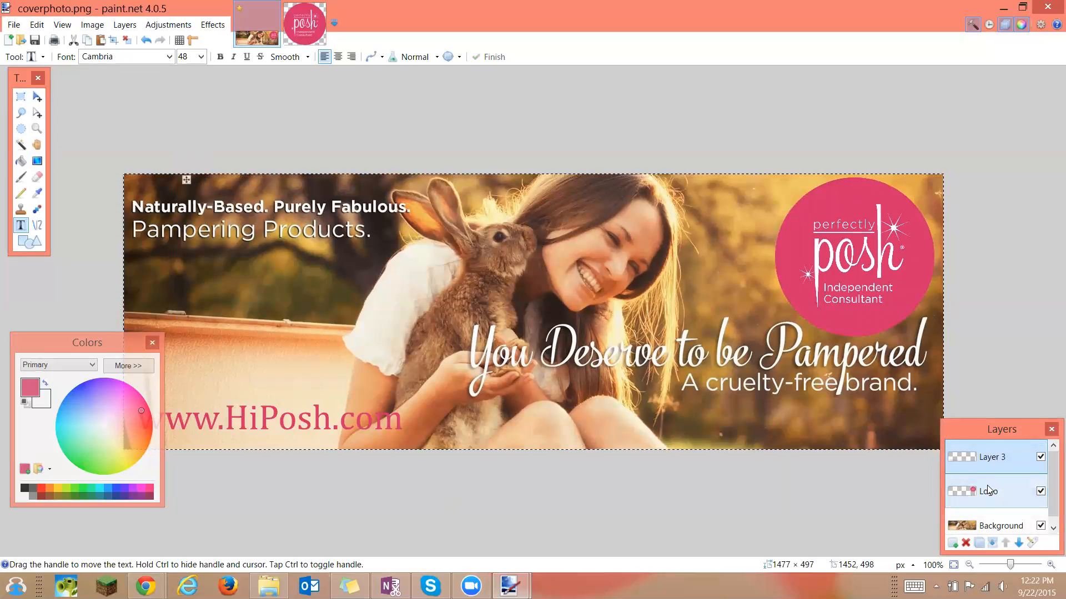
pyautogui.click(989, 491)
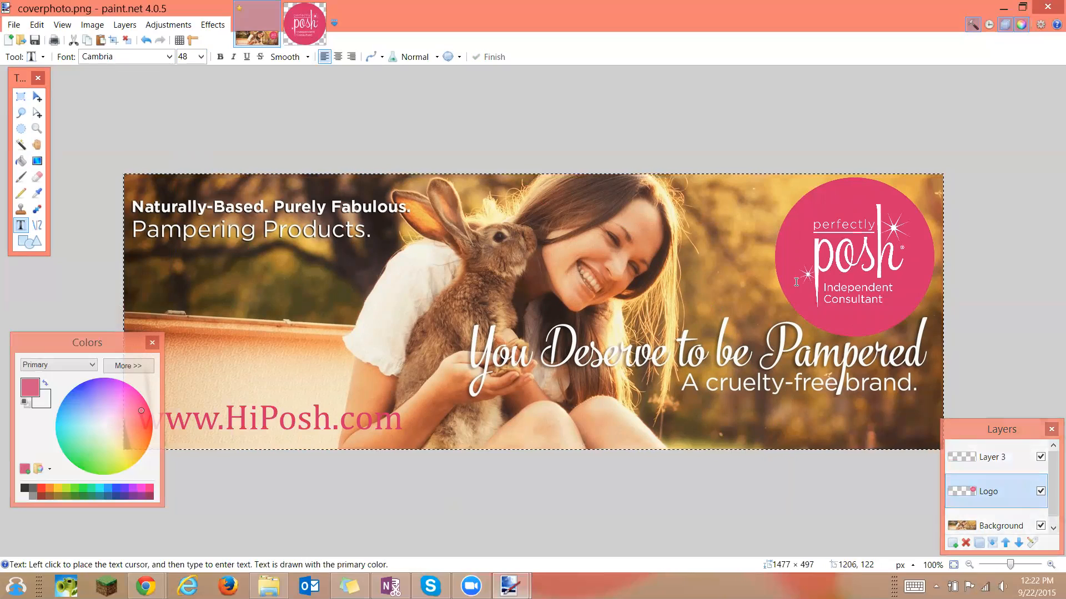
pyautogui.moveTo(751, 394)
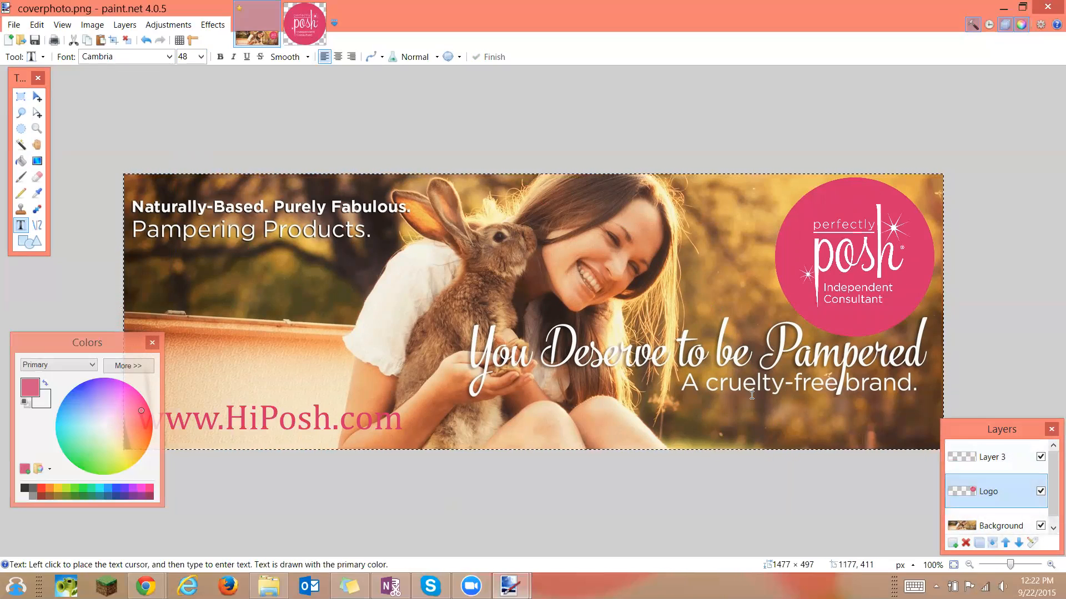
pyautogui.moveTo(876, 422)
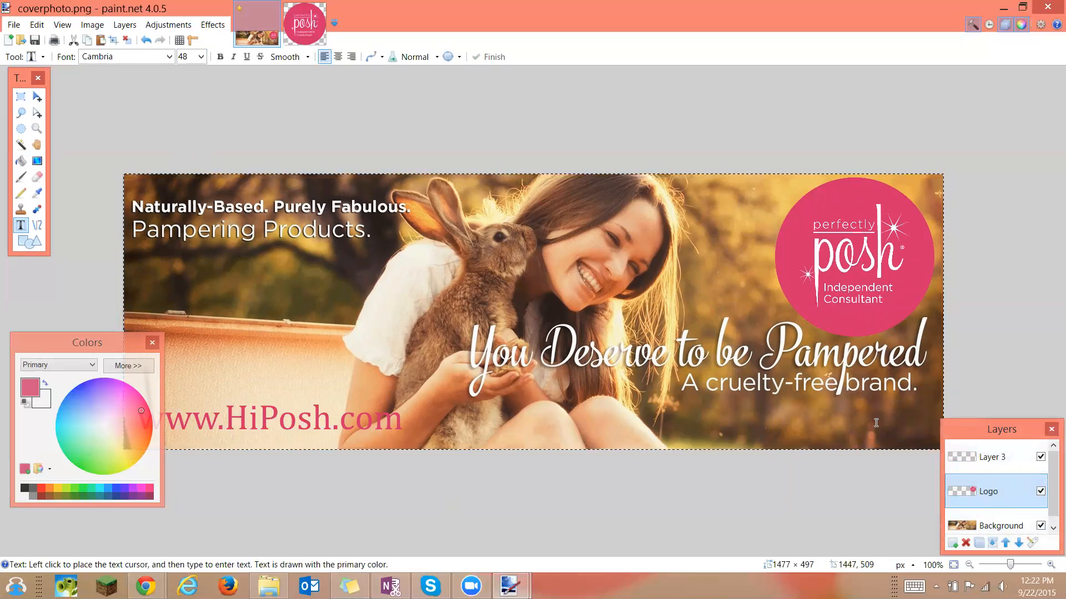
pyautogui.moveTo(37, 97)
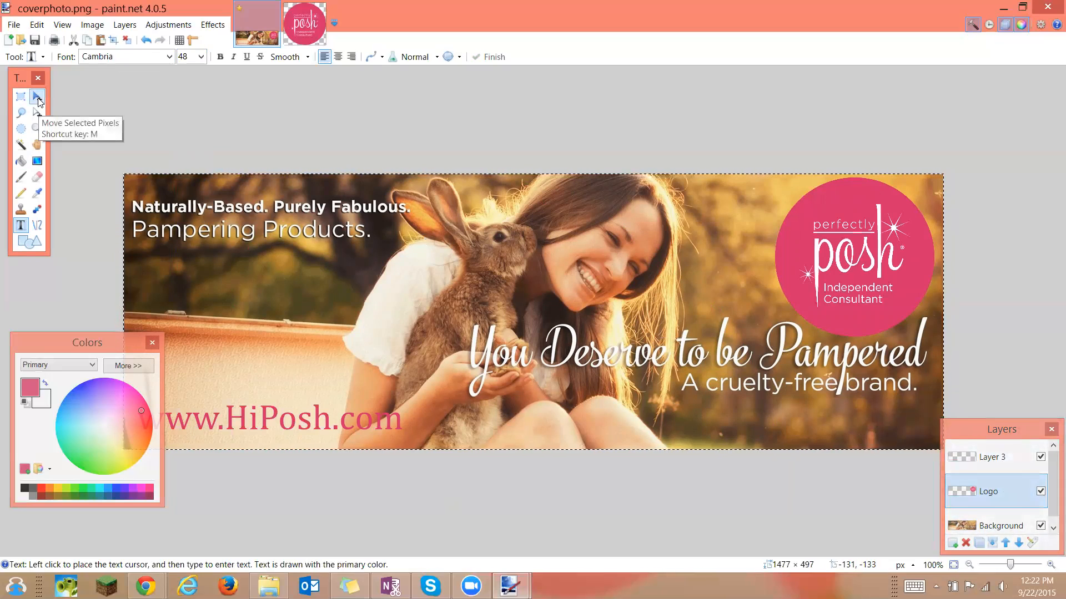
# Select the Move Selected Pixels tool to start rotating the Logo layer
pyautogui.click(36, 94)
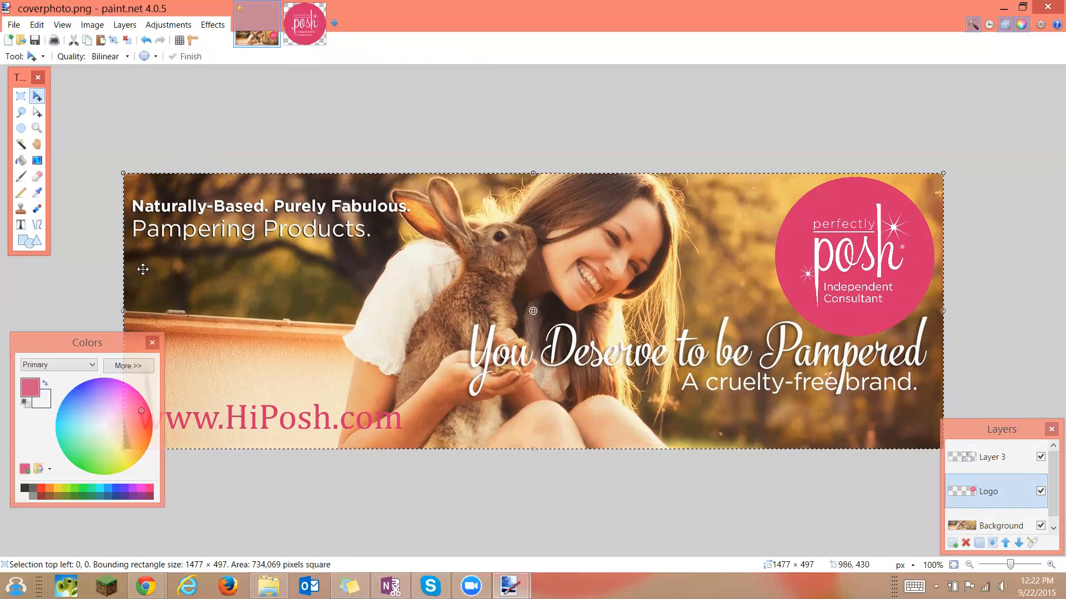
pyautogui.moveTo(260, 233)
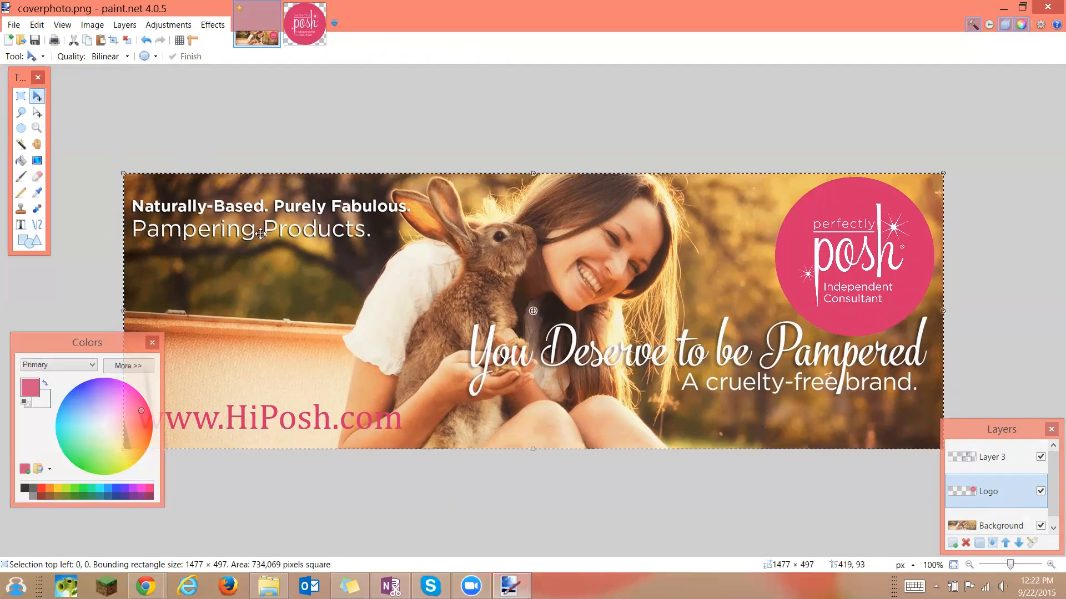
pyautogui.moveTo(945, 200)
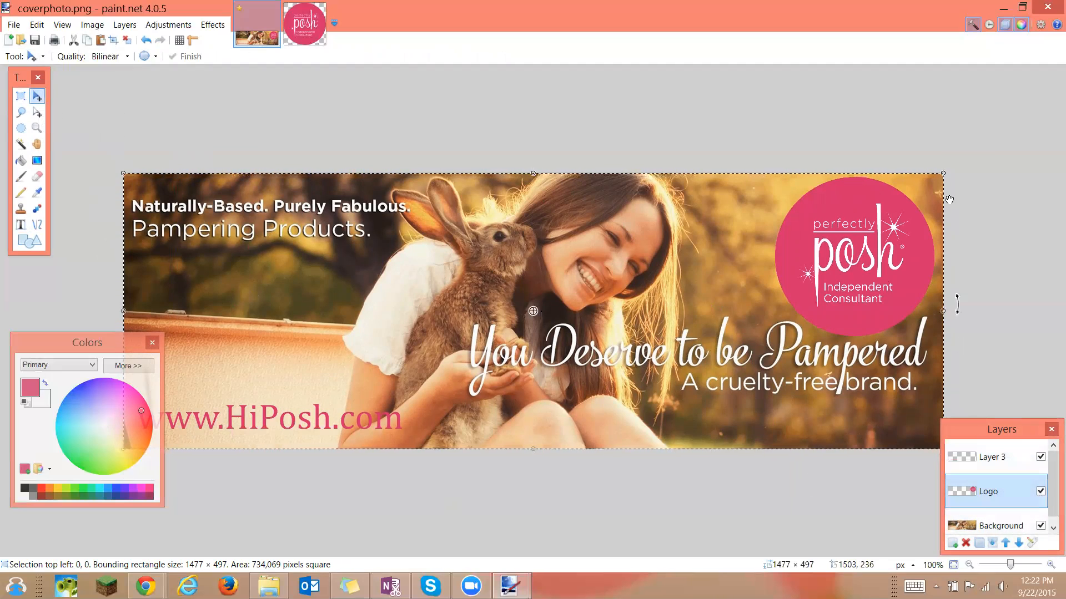
pyautogui.moveTo(942, 174)
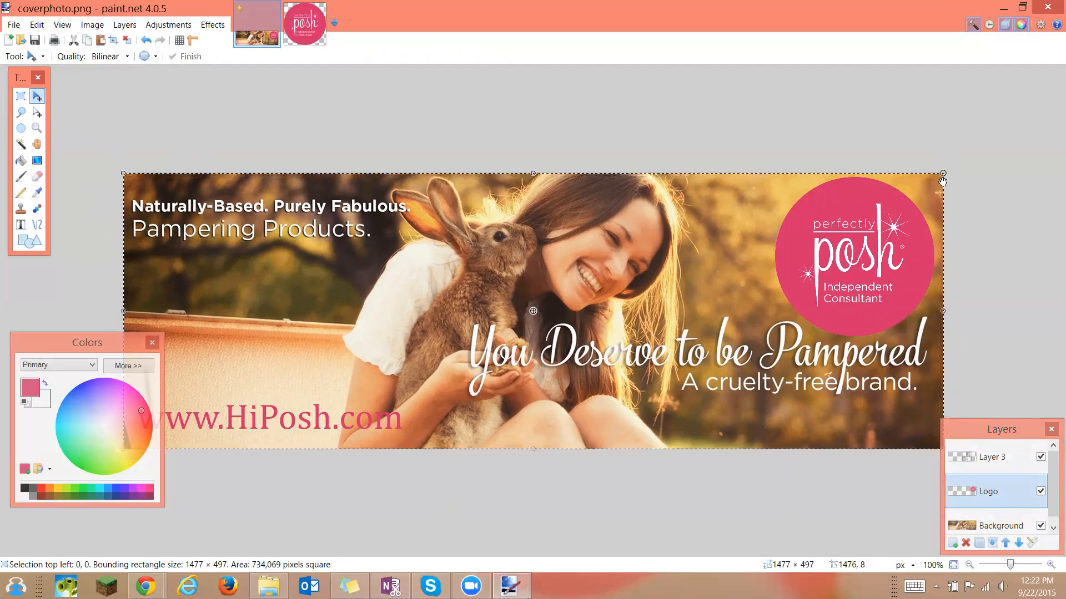
pyautogui.moveTo(948, 312)
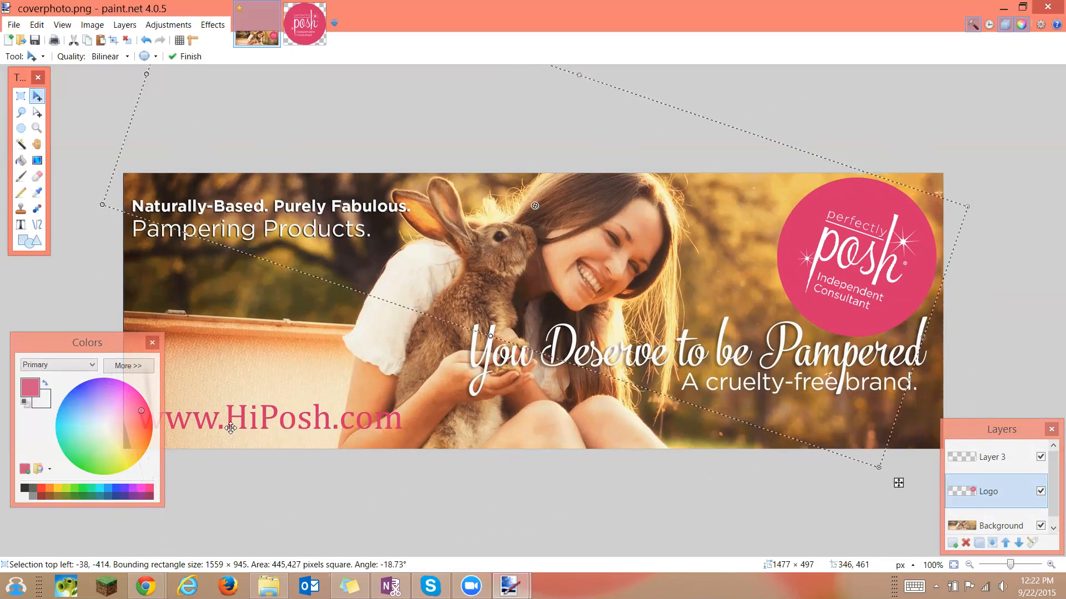
pyautogui.moveTo(843, 242)
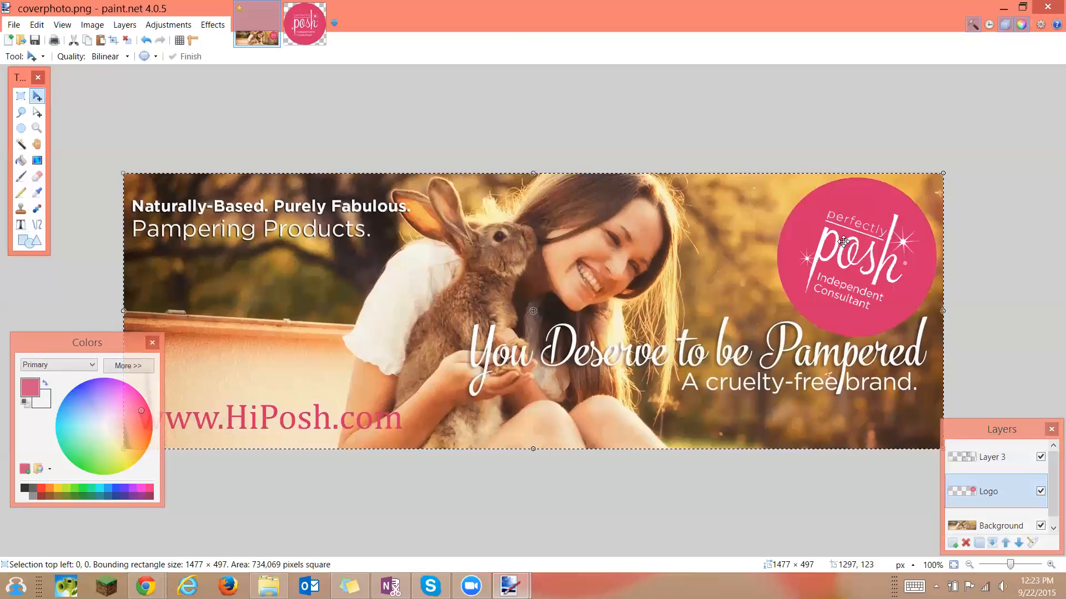
pyautogui.moveTo(832, 296)
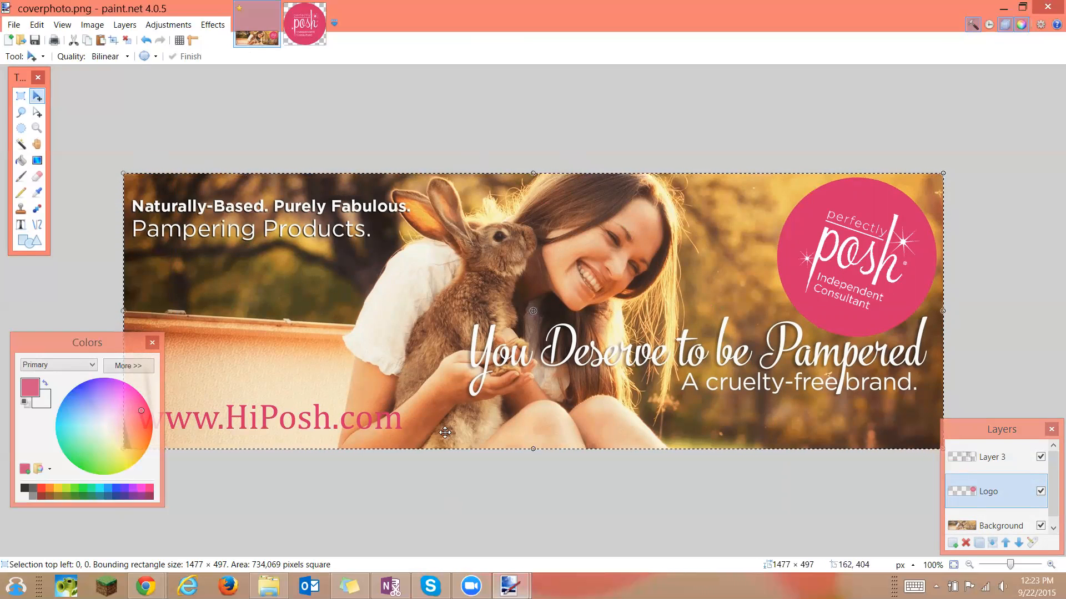
pyautogui.moveTo(277, 238)
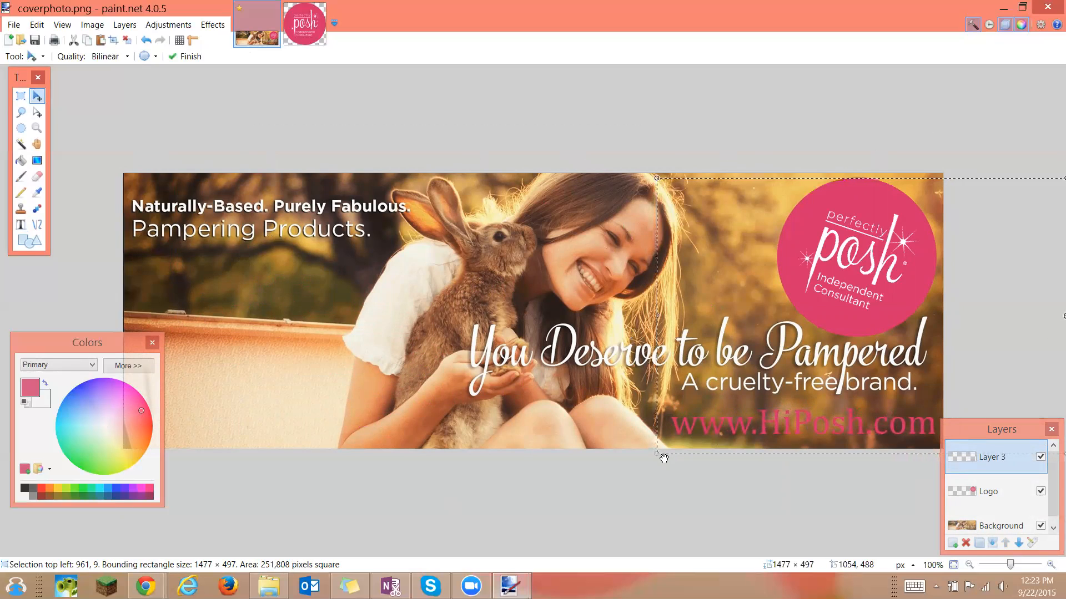
pyautogui.moveTo(653, 460)
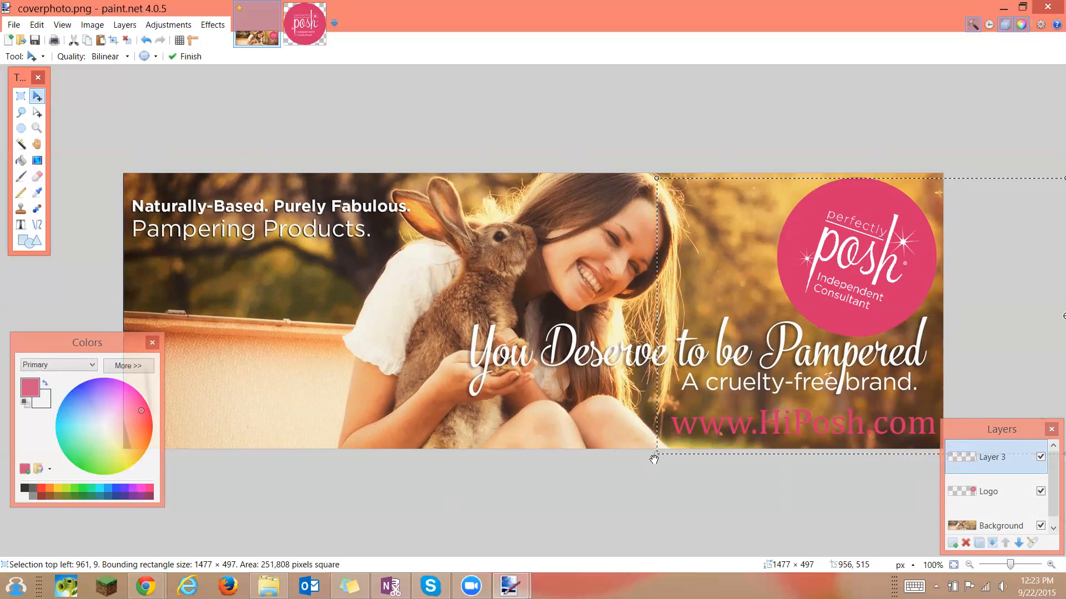